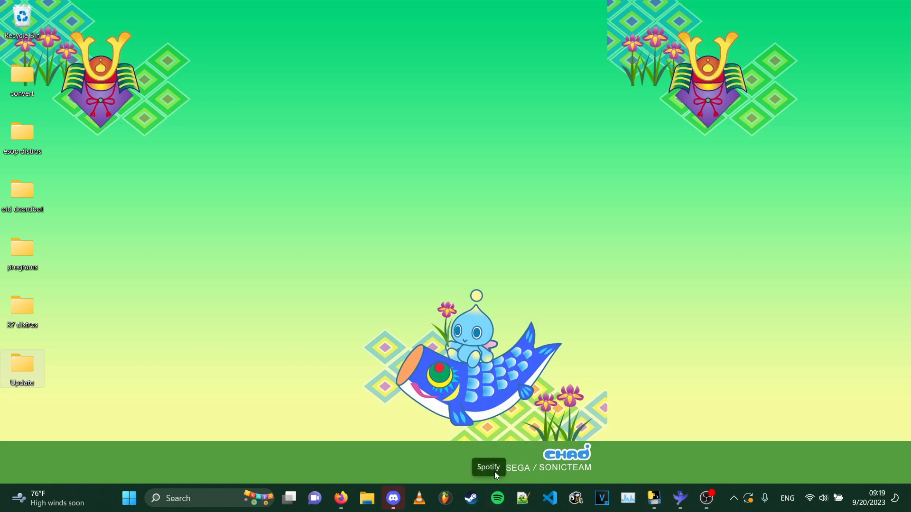
pyautogui.moveTo(618, 363)
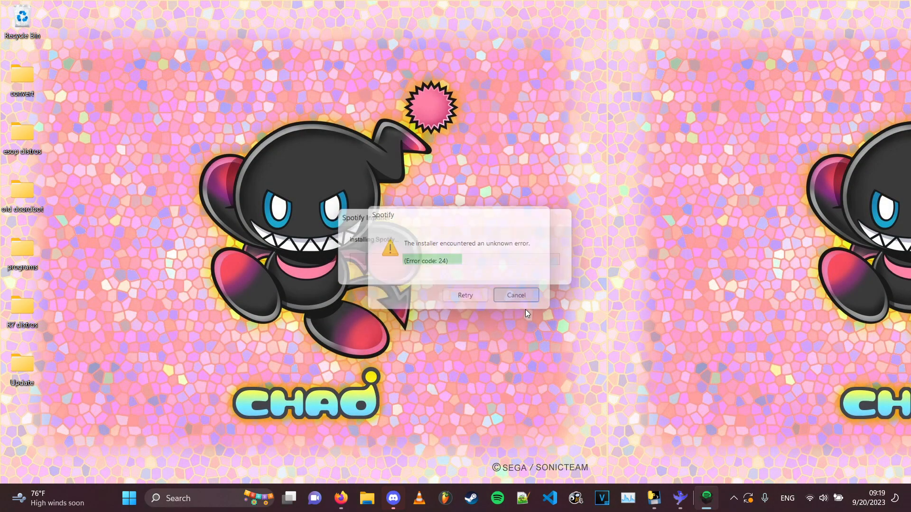
# Cancel the Spotify installer's 'Error code: 24' dialog
pyautogui.click(515, 295)
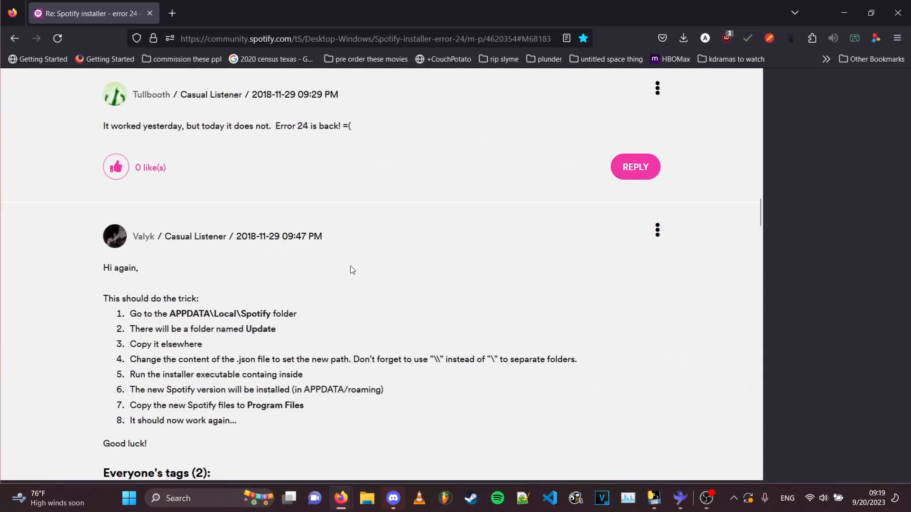
# Scroll the community thread to the accepted eight-step fix for error 24
pyautogui.scroll(-3)
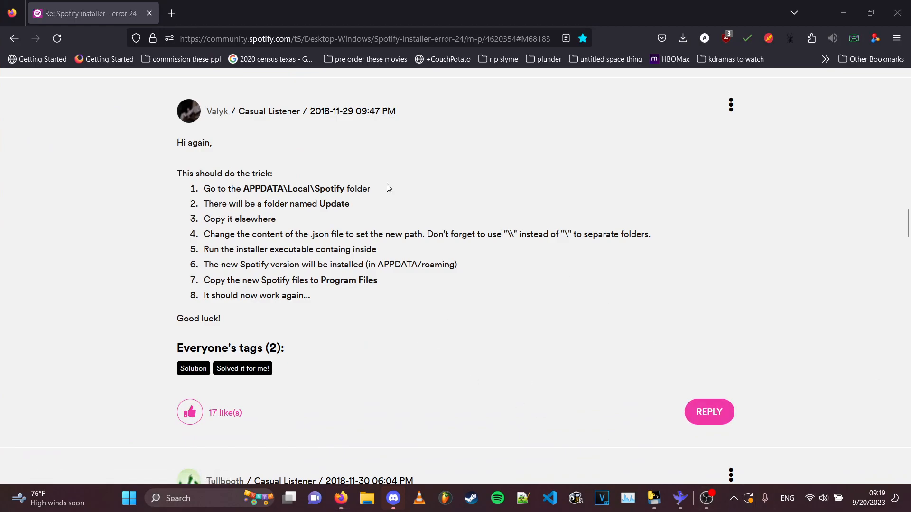
pyautogui.scroll(-3)
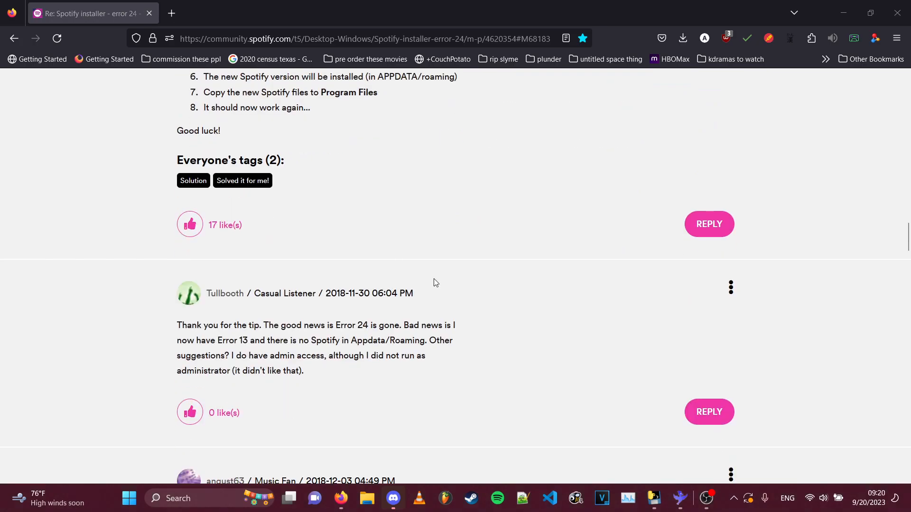
pyautogui.scroll(3)
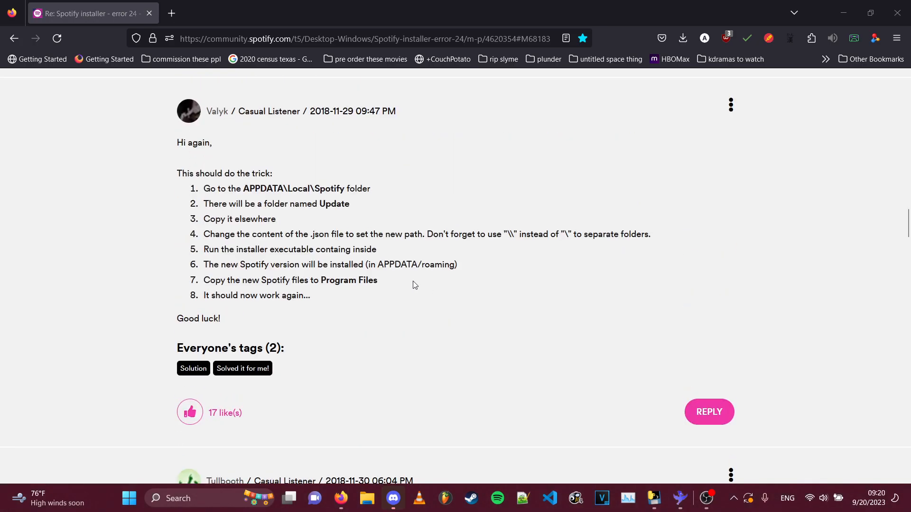
pyautogui.moveTo(520, 253)
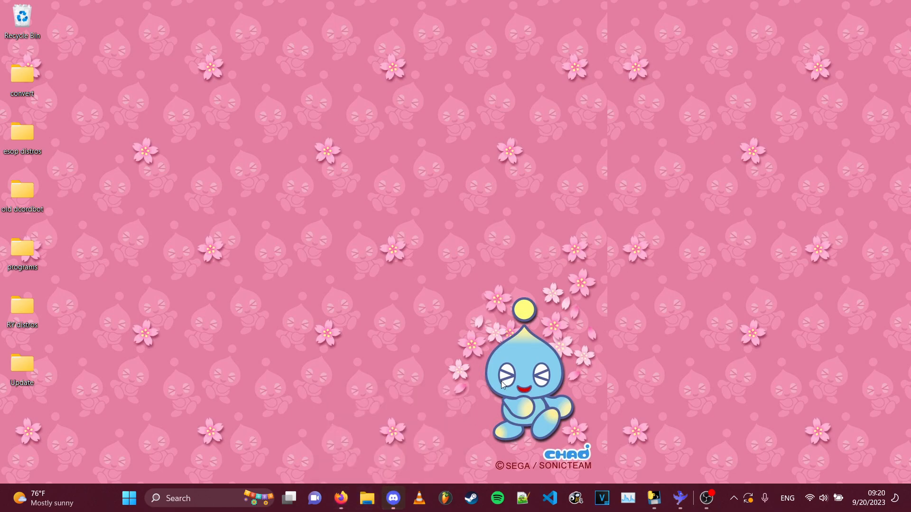
# Browse the top-level folders of JUPITER (C:) in File Explorer, then minimize it
pyautogui.click(365, 498)
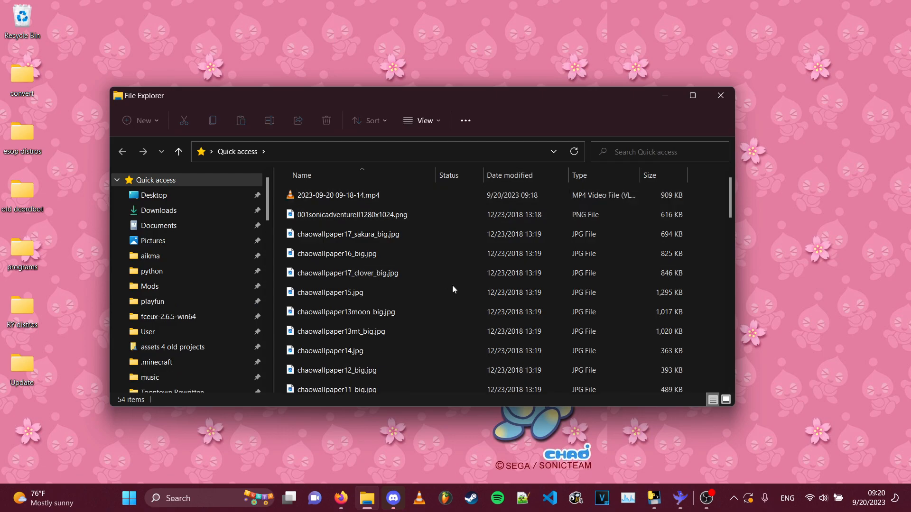
pyautogui.scroll(-3)
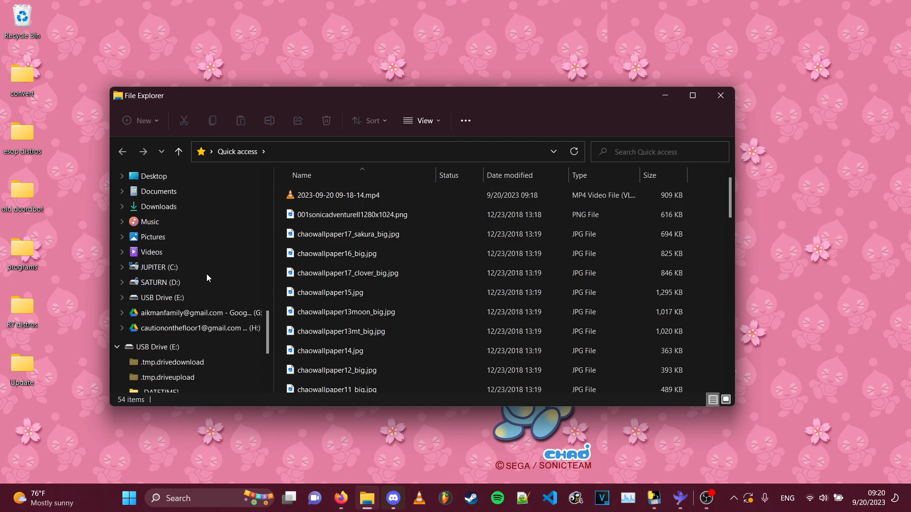
pyautogui.click(159, 266)
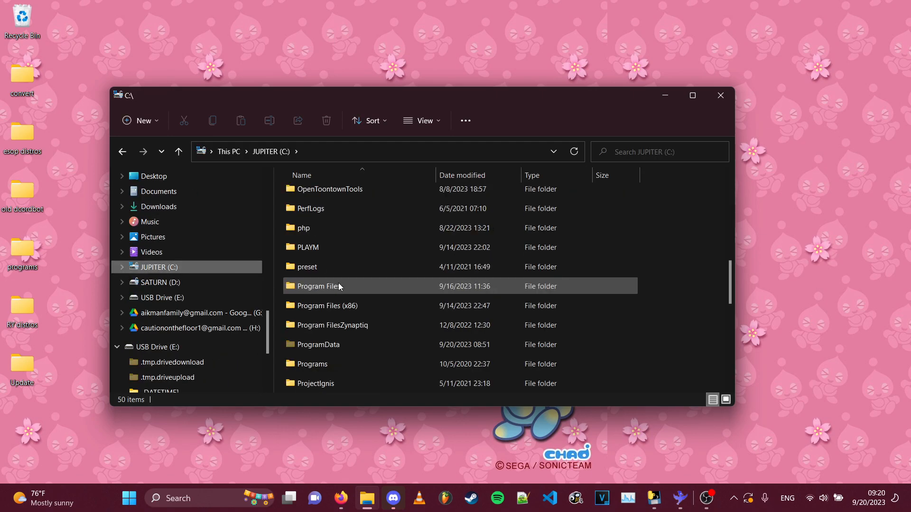
pyautogui.scroll(-3)
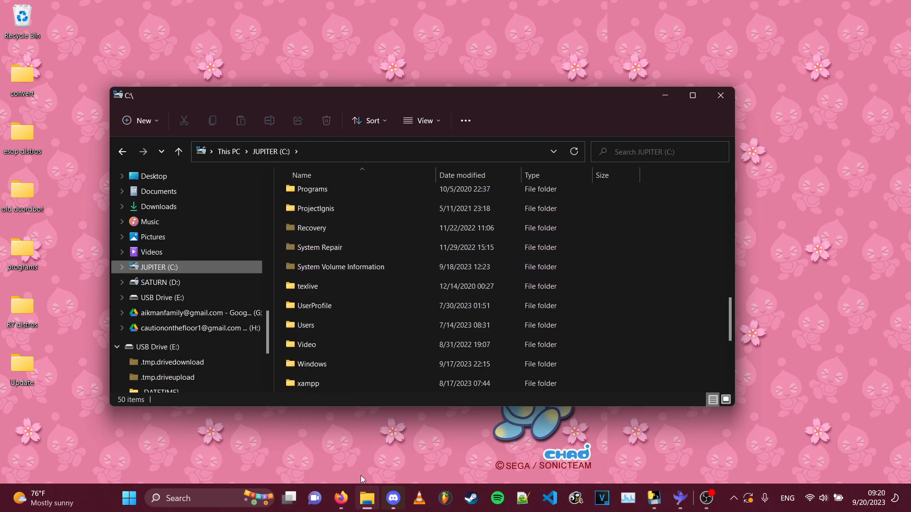
pyautogui.click(129, 498)
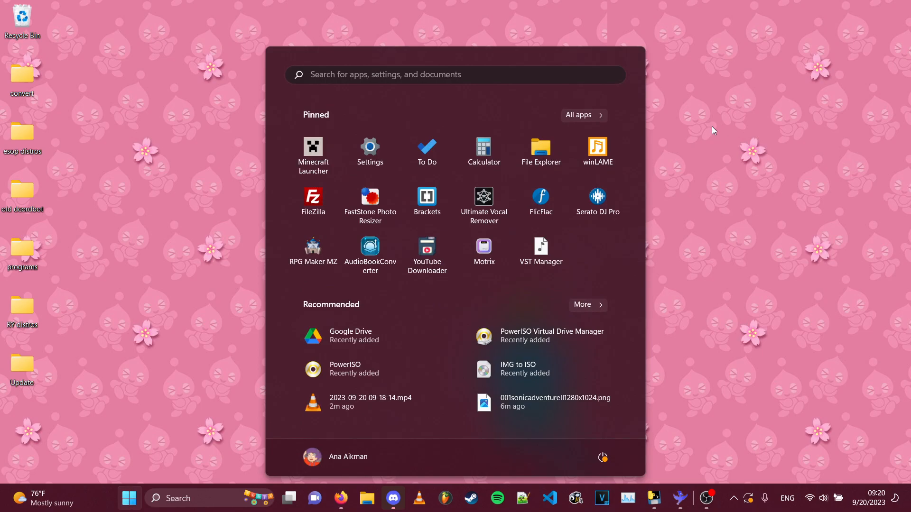
# Search %appdata% from Start to open the Roaming folder
pyautogui.write('%appdata%')
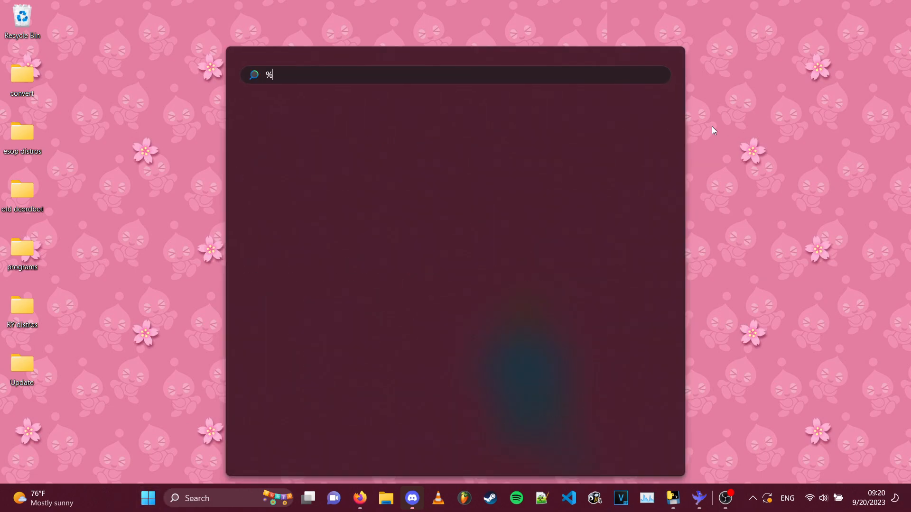
pyautogui.write('appdata%')
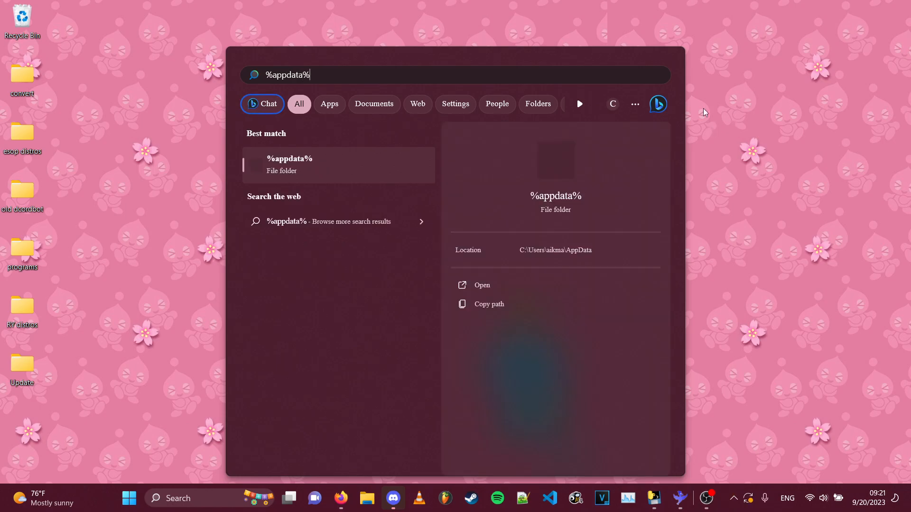
pyautogui.moveTo(520, 326)
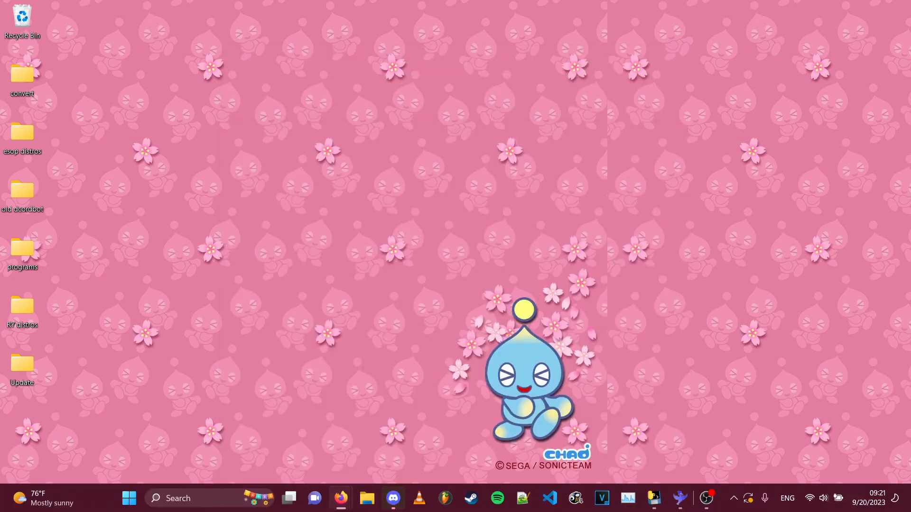
pyautogui.click(366, 498)
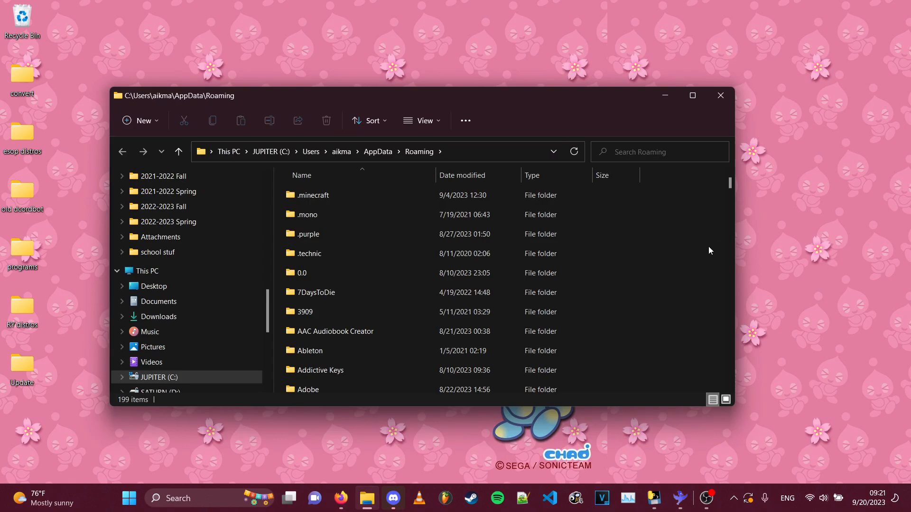
# Find the Spotify folder in Roaming, go up to AppData, and search %appdata% again
pyautogui.scroll(-3)
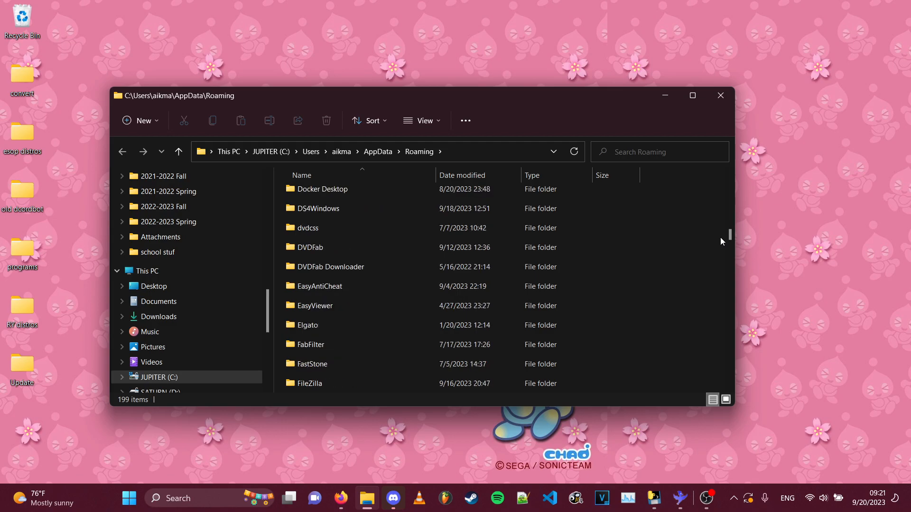
pyautogui.scroll(-3)
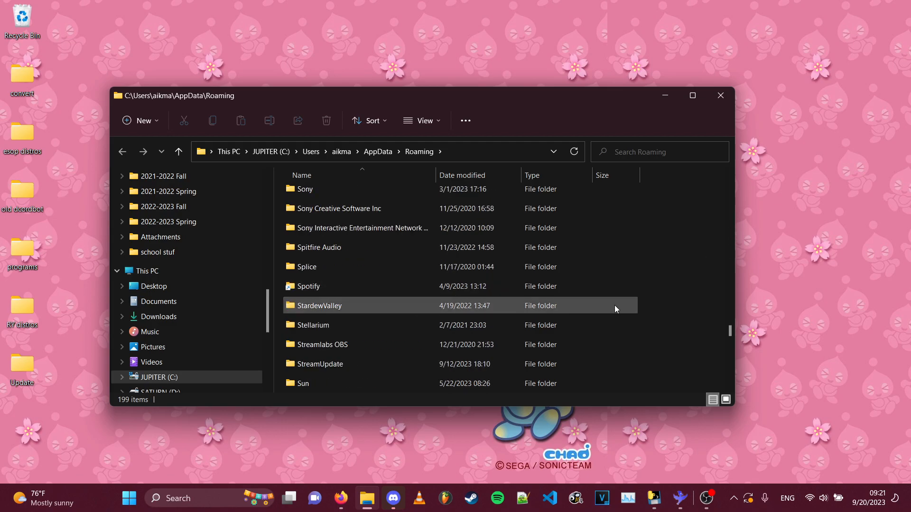
pyautogui.click(309, 286)
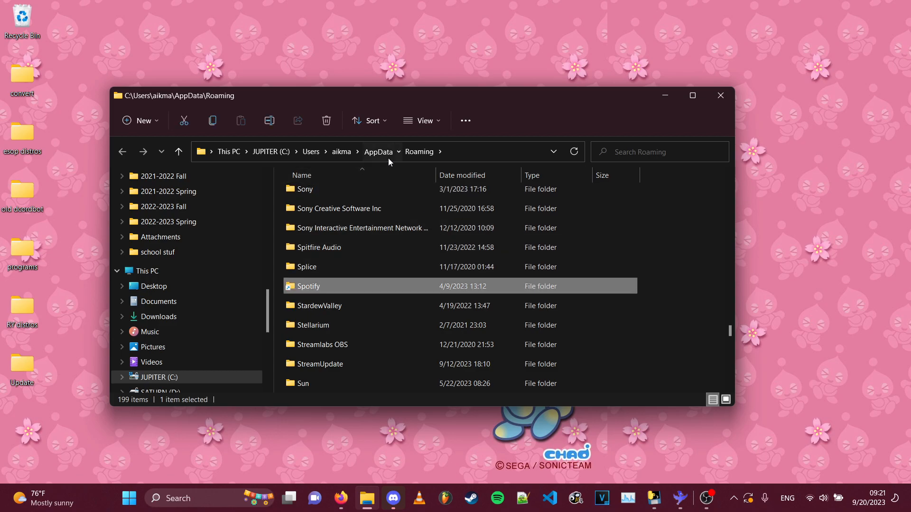
pyautogui.click(122, 152)
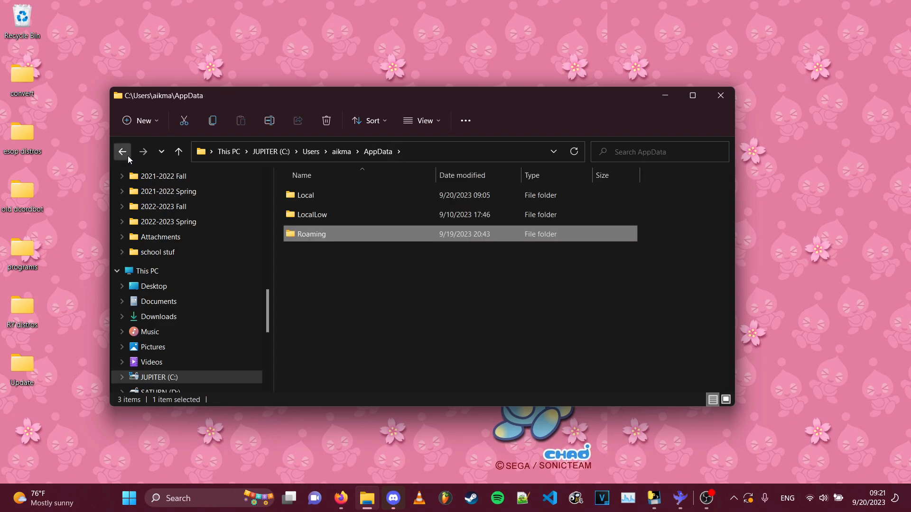
pyautogui.doubleClick(312, 233)
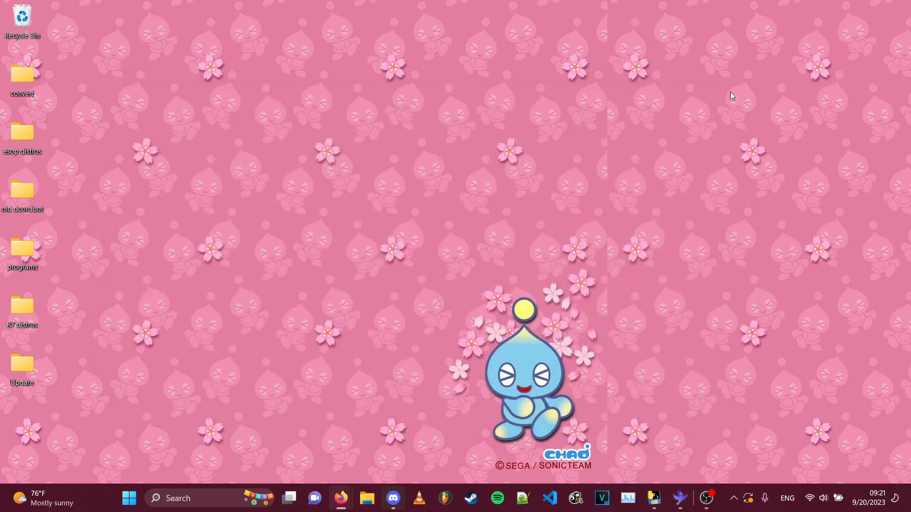
pyautogui.write('%appdata%')
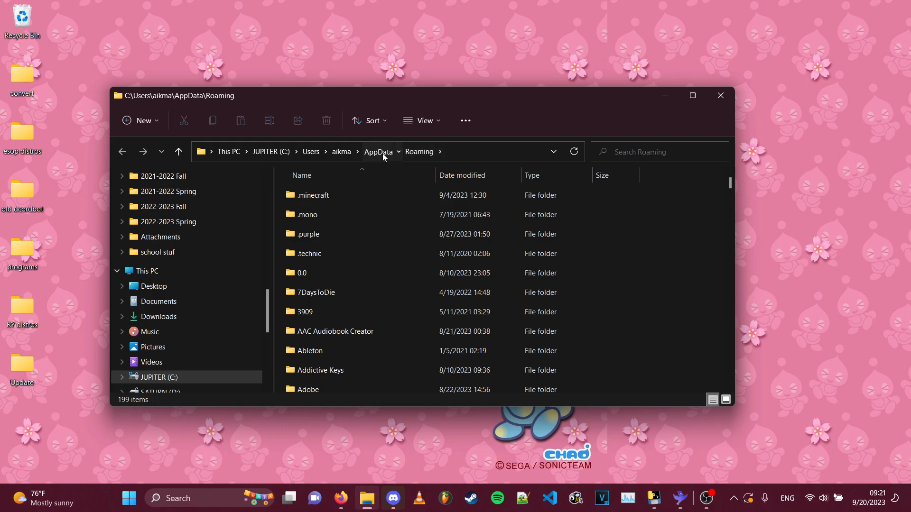
# Navigate to AppData\Local\Spotify\Update and select the Spotify installer
pyautogui.click(378, 151)
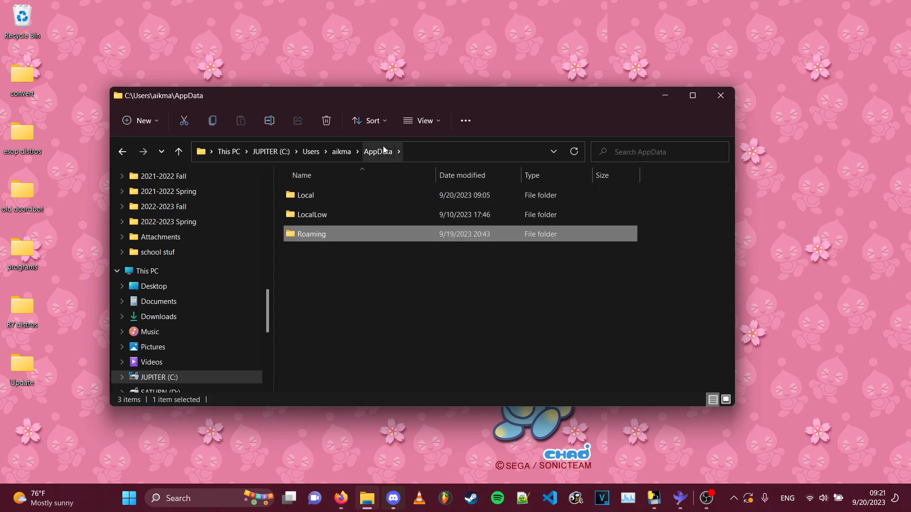
pyautogui.doubleClick(306, 194)
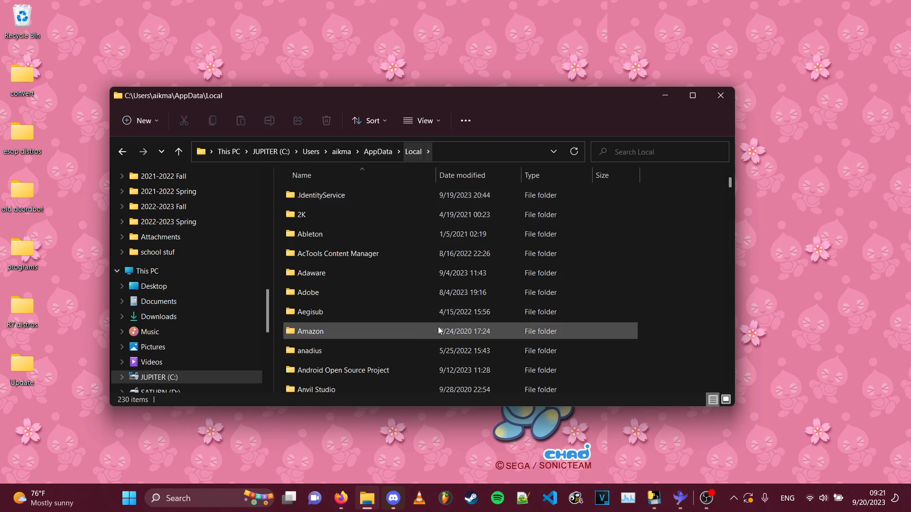
pyautogui.scroll(-3)
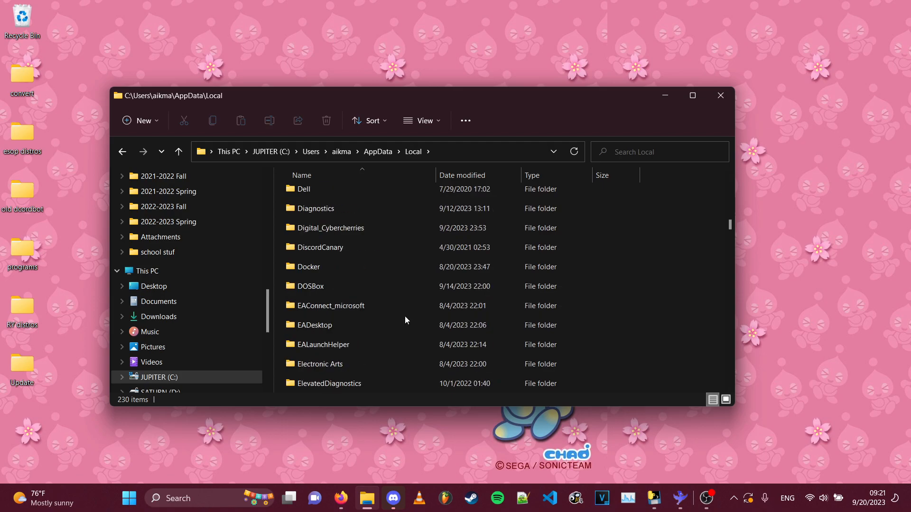
pyautogui.scroll(-3)
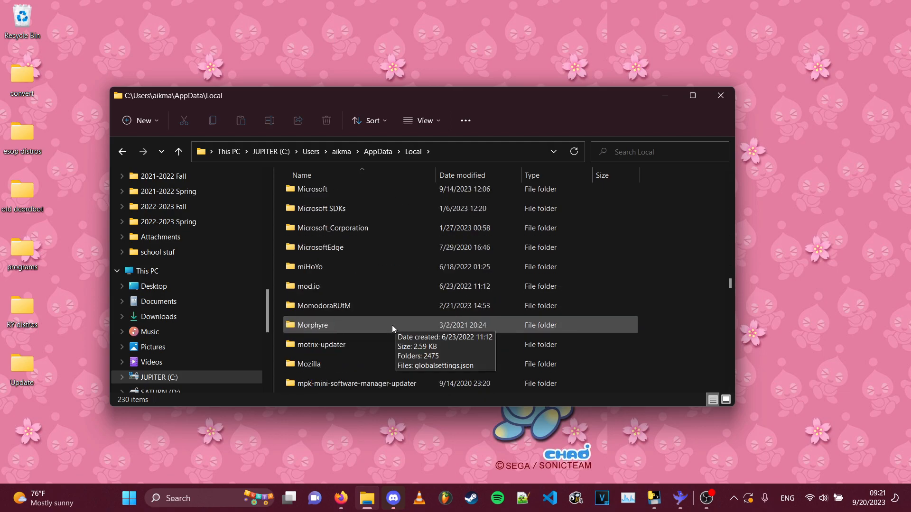
pyautogui.scroll(-3)
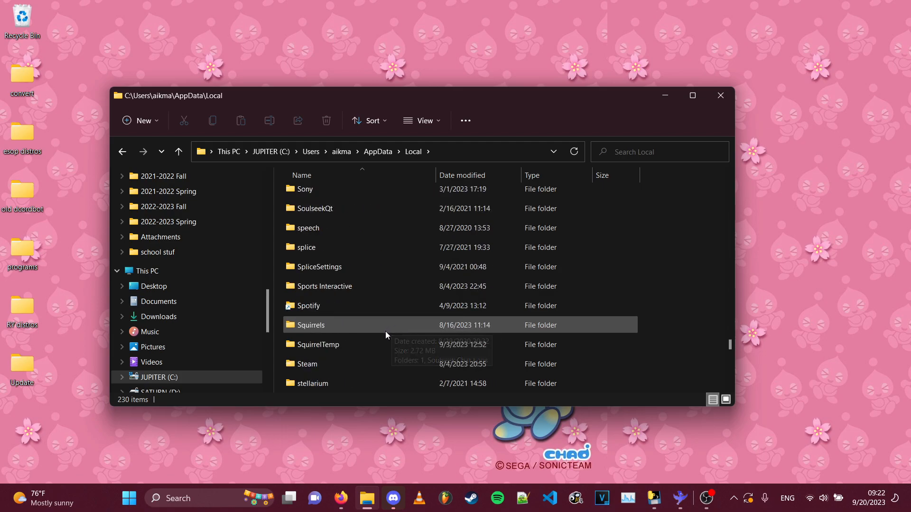
pyautogui.doubleClick(309, 305)
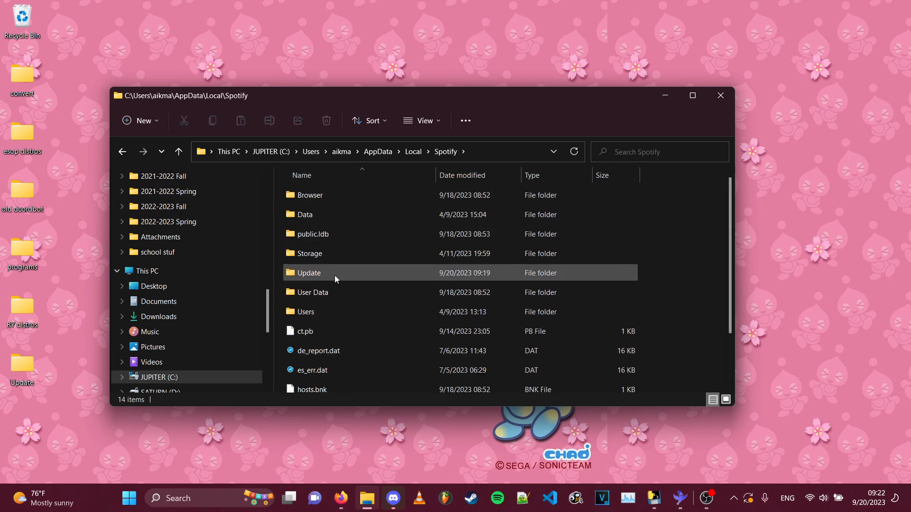
pyautogui.doubleClick(308, 272)
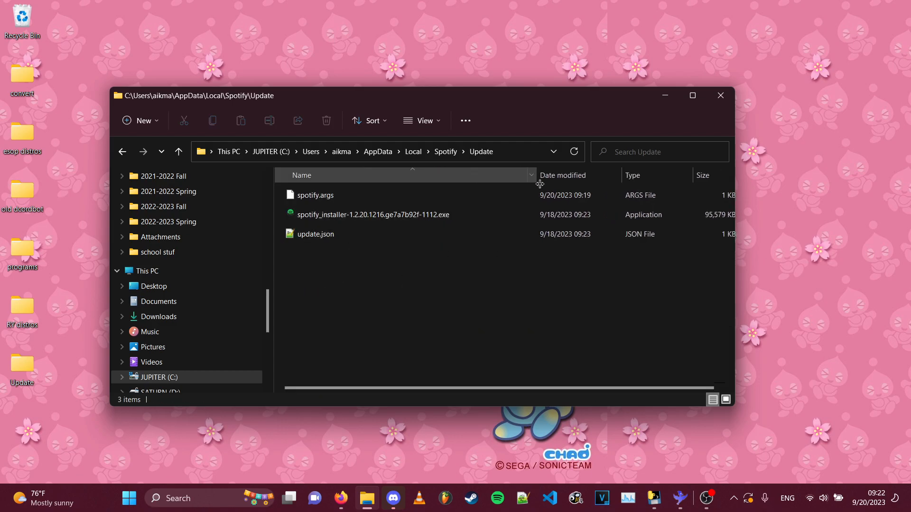
pyautogui.click(373, 214)
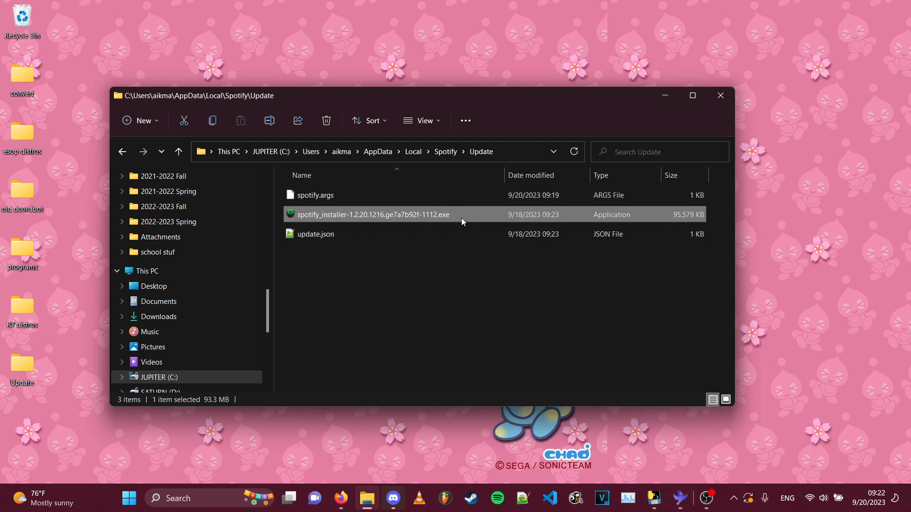
pyautogui.moveTo(433, 155)
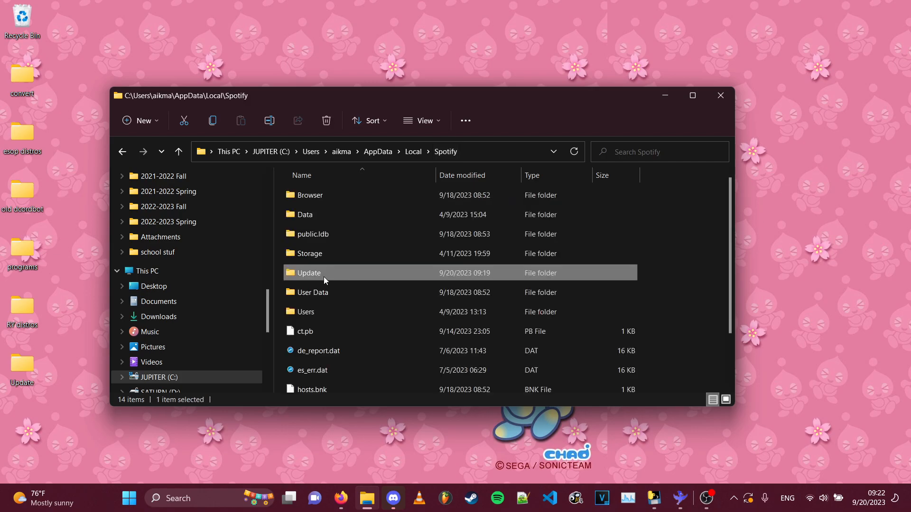
# Copy the Update folder to the Desktop, replacing duplicate files, and reopen Desktop\Update
pyautogui.rightClick(308, 274)
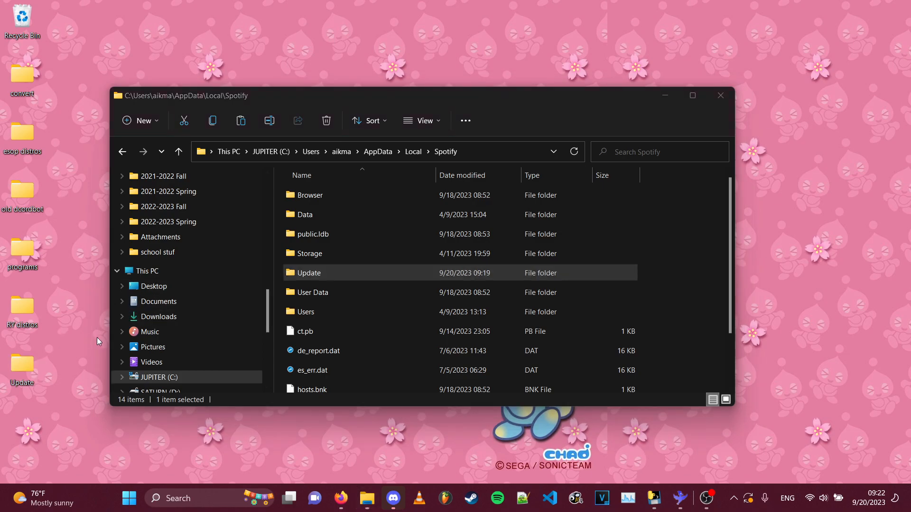
pyautogui.rightClick(97, 342)
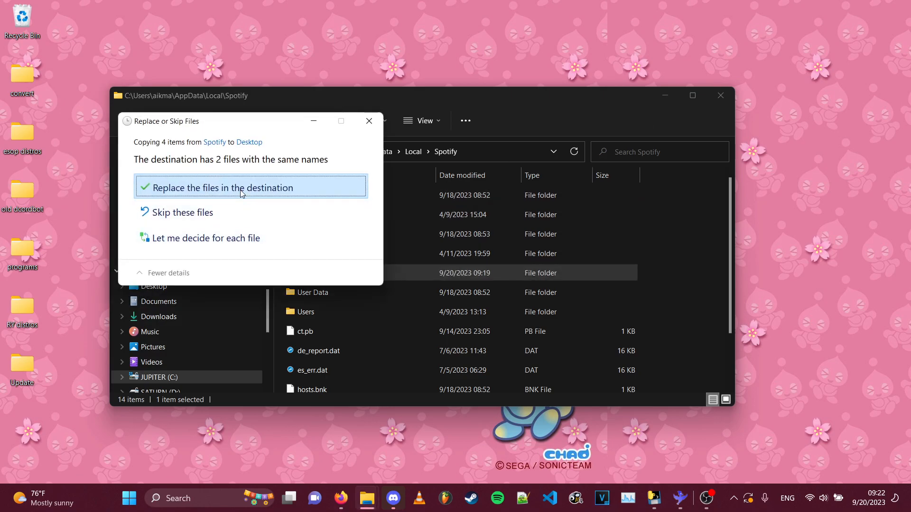
pyautogui.click(220, 187)
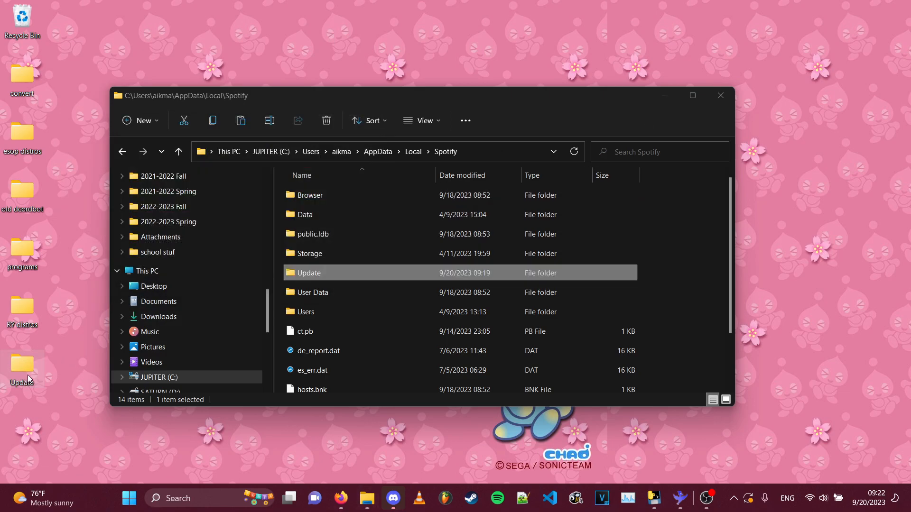
pyautogui.click(308, 253)
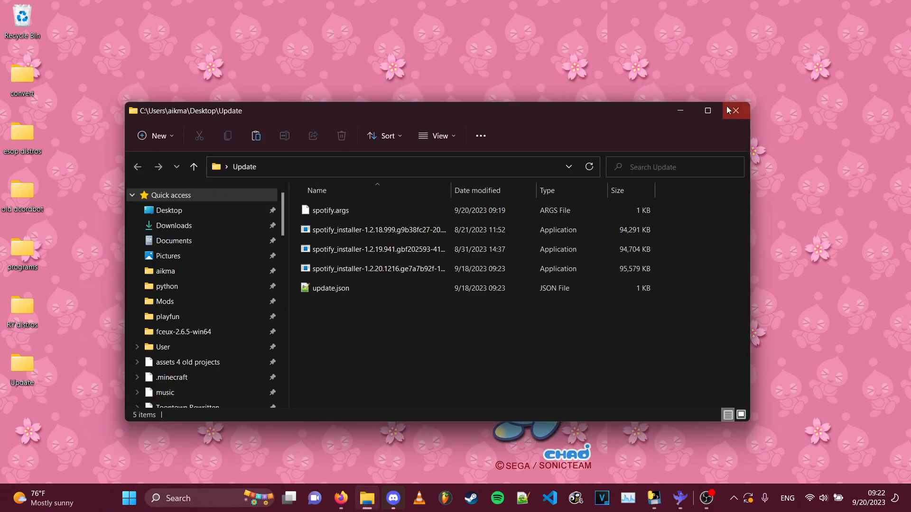
pyautogui.click(740, 110)
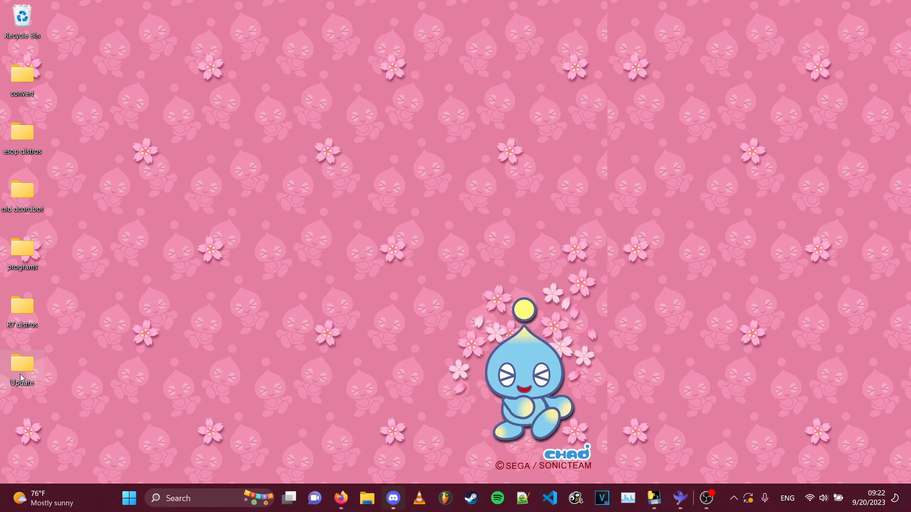
pyautogui.doubleClick(21, 364)
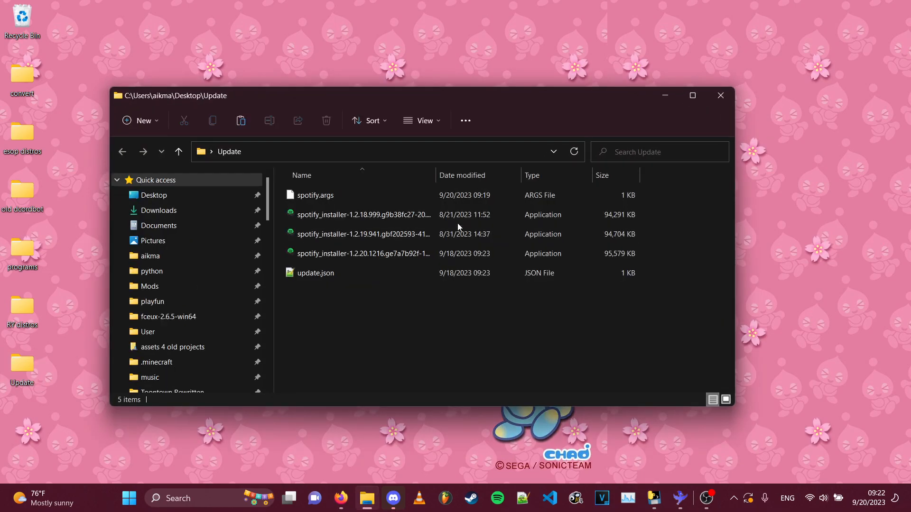
# Review the installers, update.json and spotify.args, then try opening update.json
pyautogui.click(362, 214)
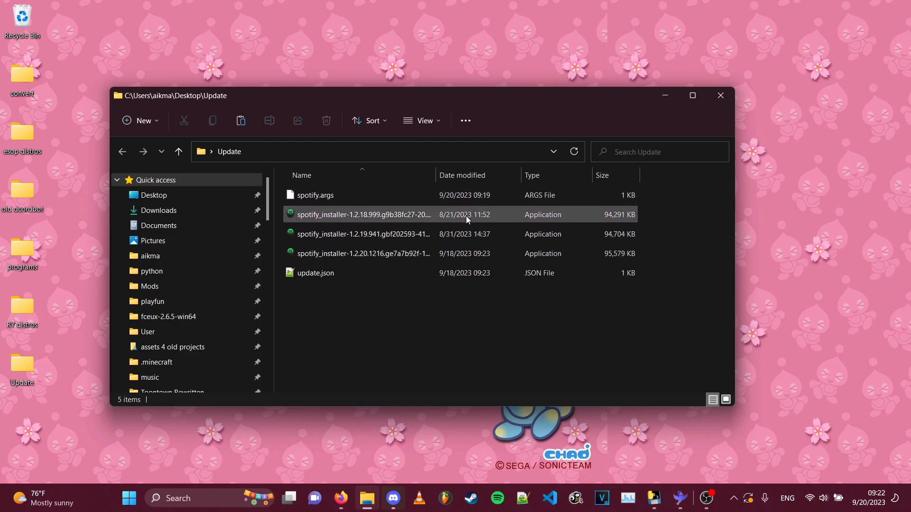
pyautogui.click(363, 254)
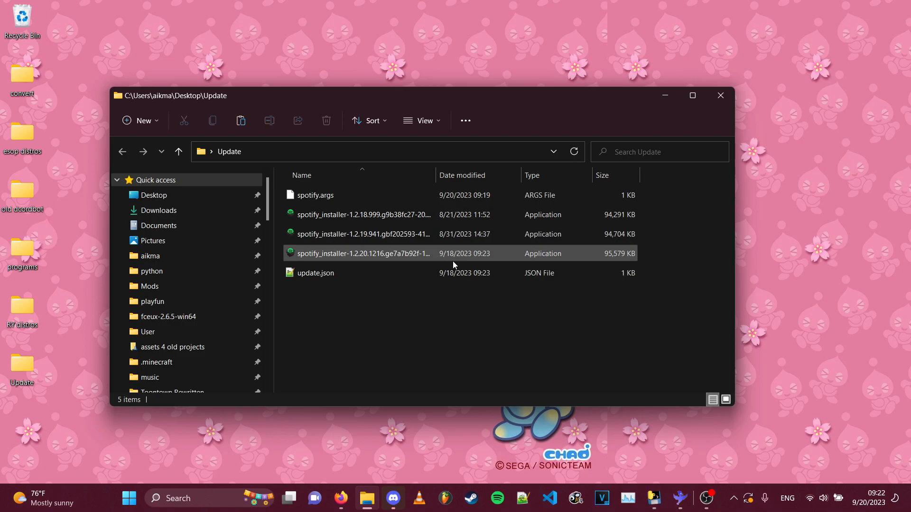
pyautogui.click(316, 272)
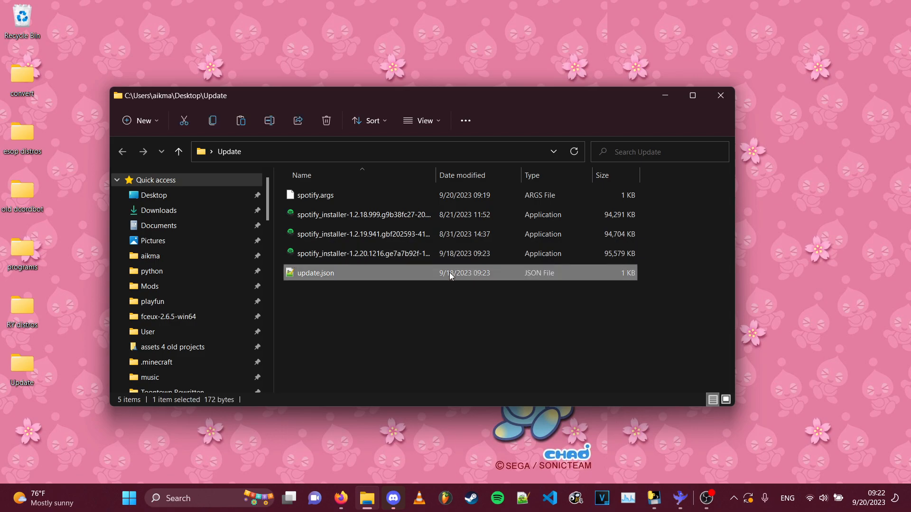
pyautogui.click(316, 194)
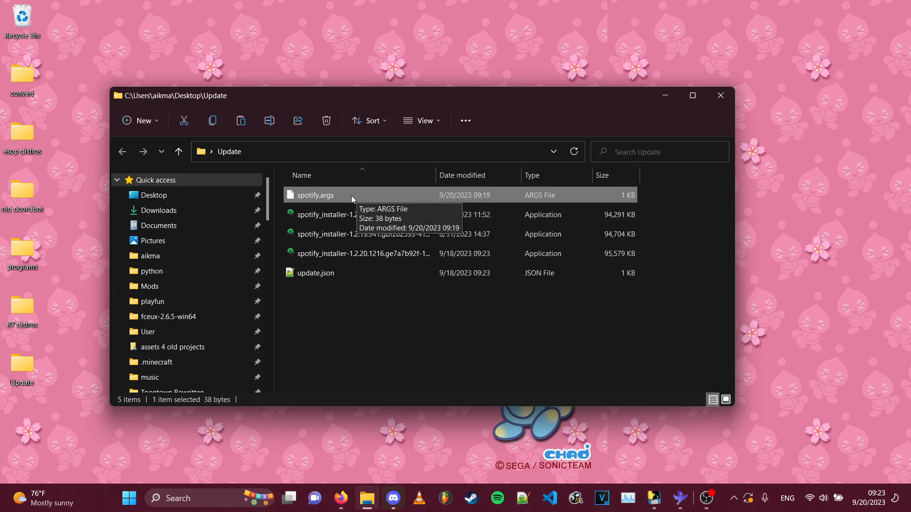
pyautogui.click(316, 272)
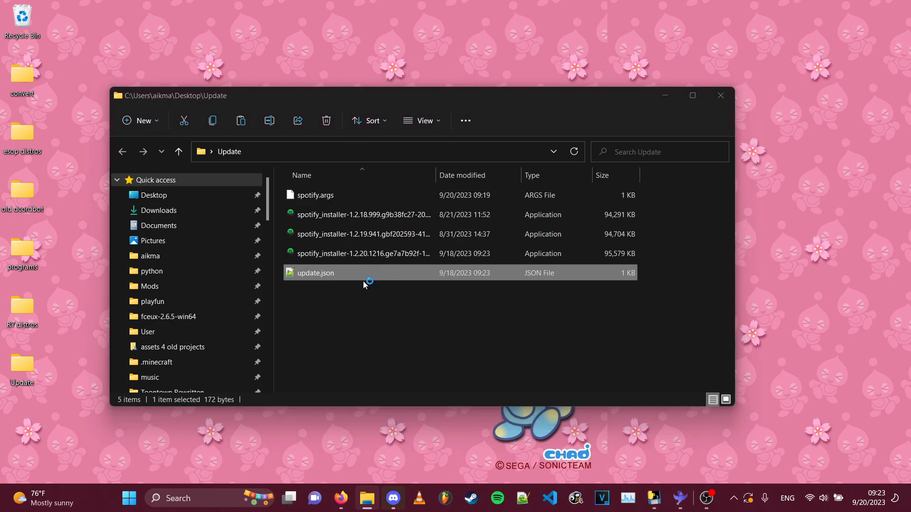
pyautogui.doubleClick(316, 272)
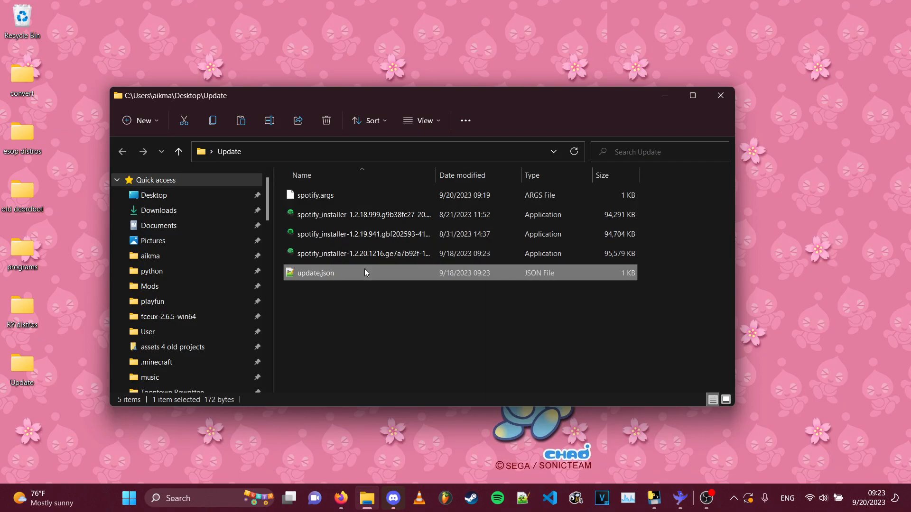
# Pick Notepad as the app for update.json in the 'How do you want to open' chooser
pyautogui.rightClick(314, 273)
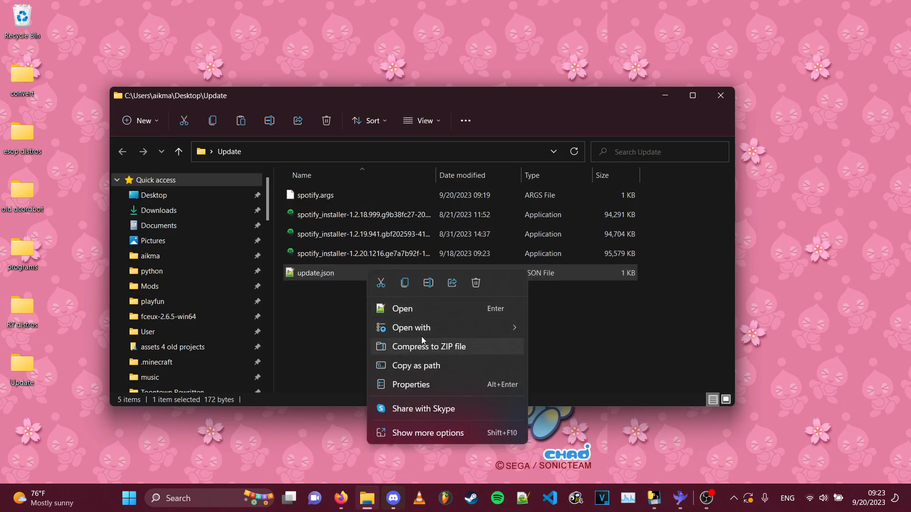
pyautogui.click(411, 327)
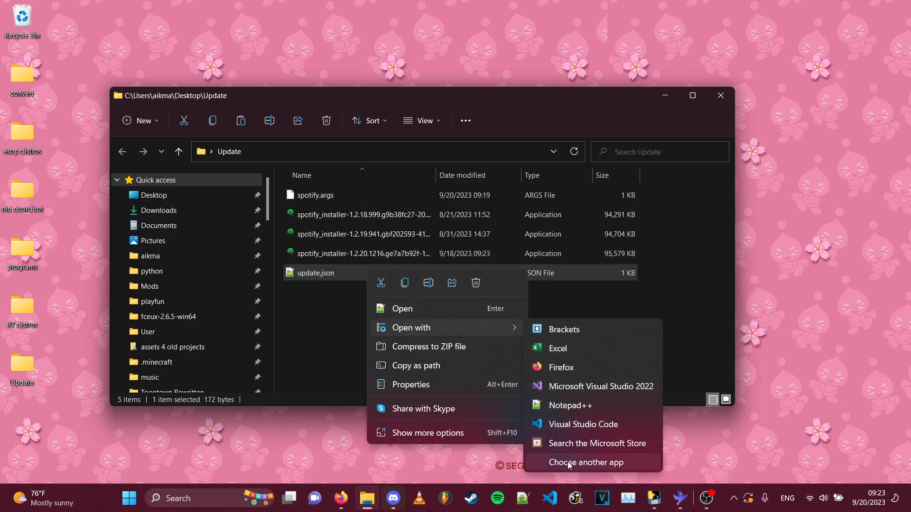
pyautogui.moveTo(427, 433)
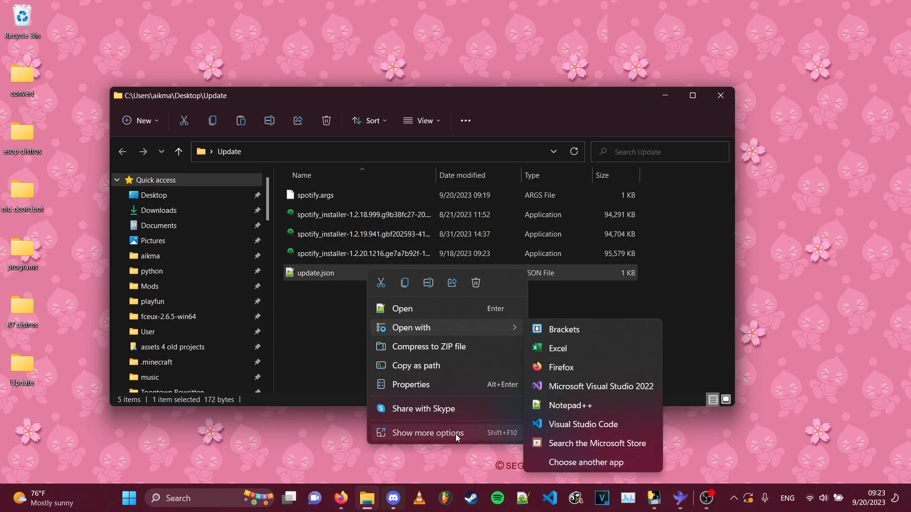
pyautogui.click(407, 298)
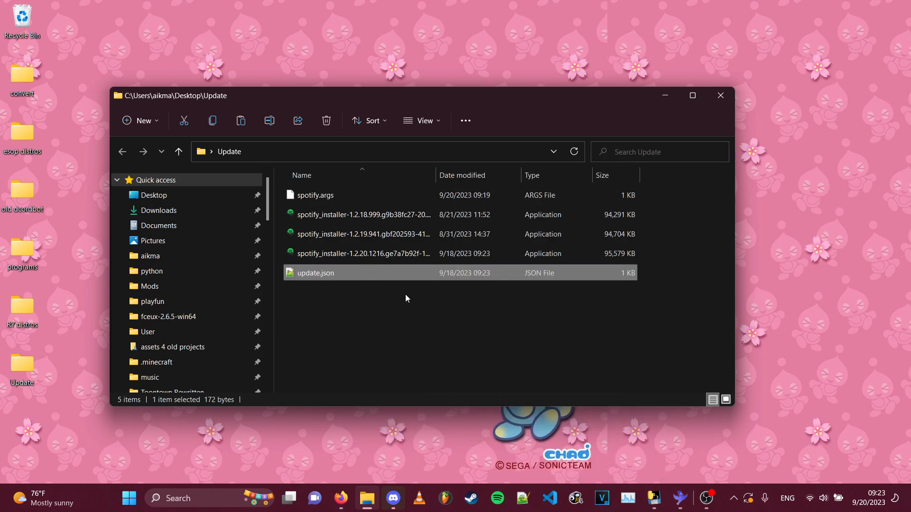
pyautogui.rightClick(315, 272)
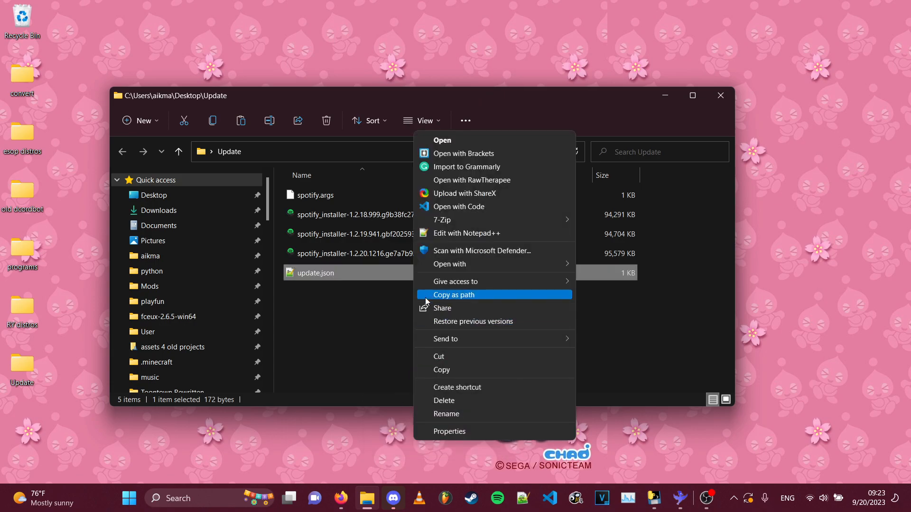
pyautogui.moveTo(477, 281)
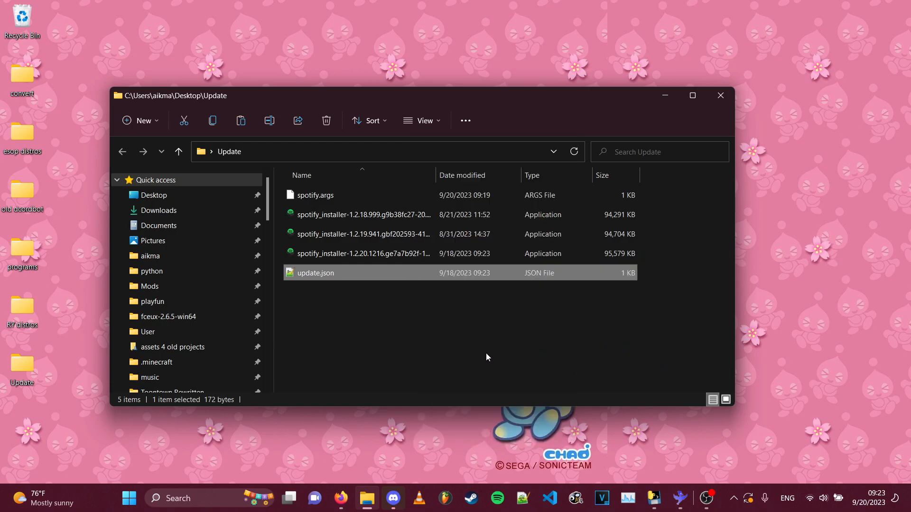
pyautogui.moveTo(436, 253)
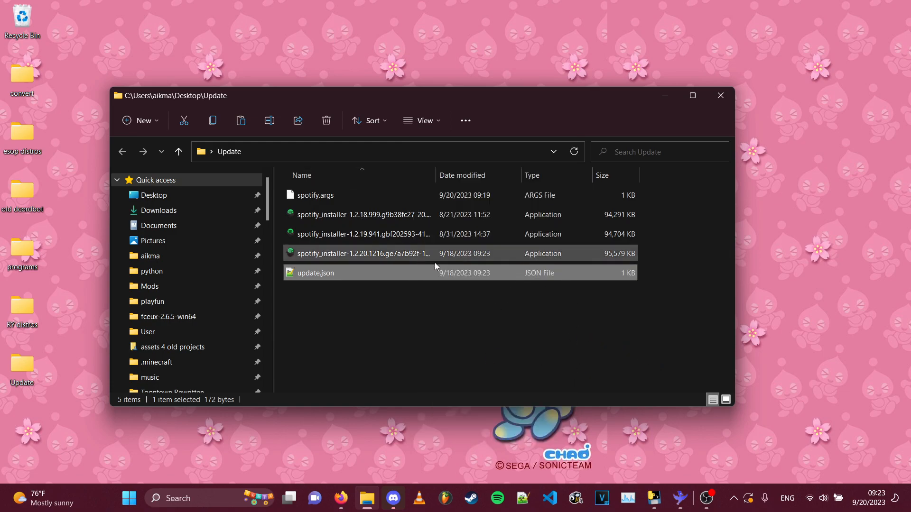
pyautogui.click(316, 272)
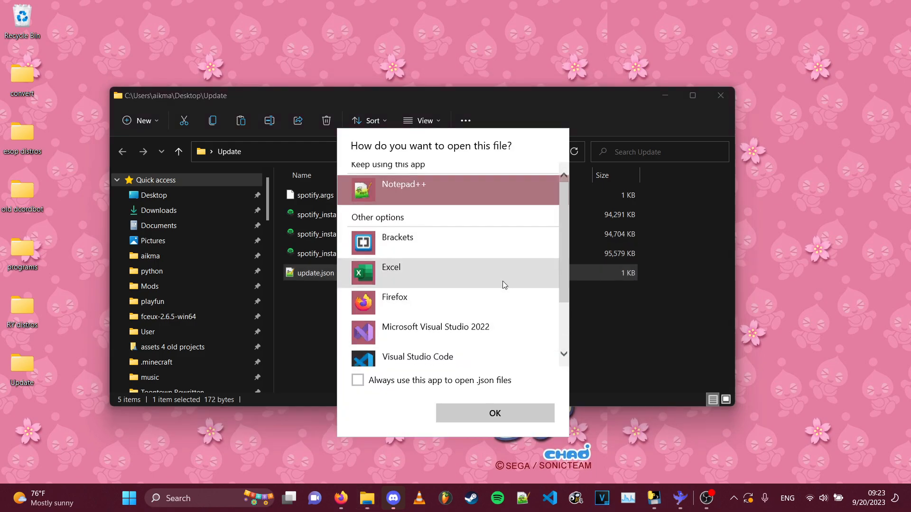
pyautogui.scroll(-3)
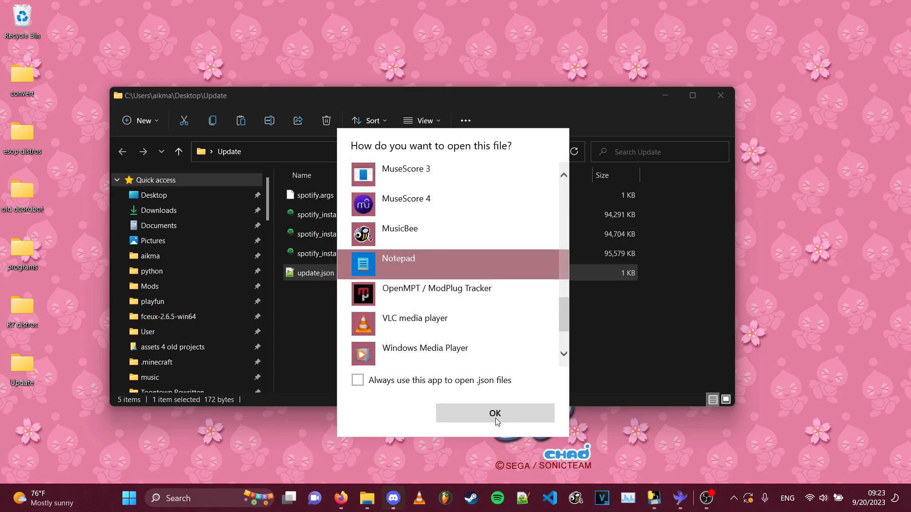
pyautogui.click(495, 413)
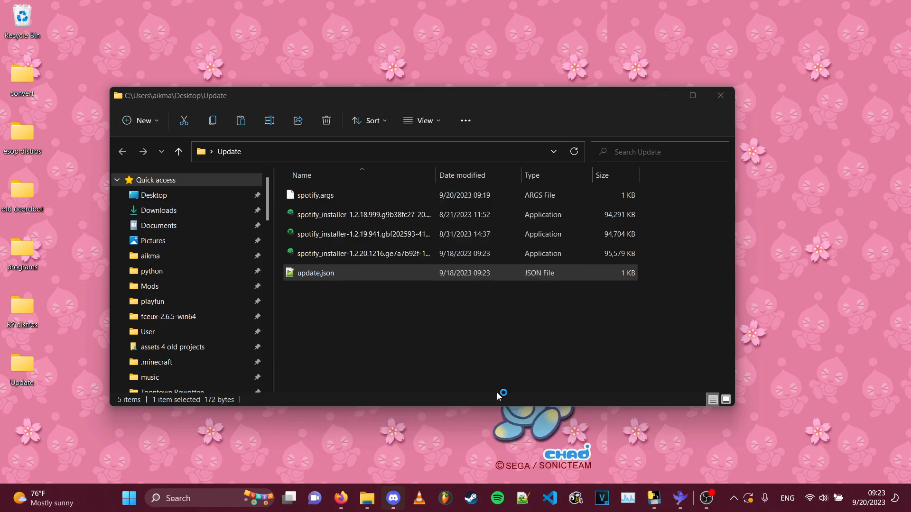
# Load Desktop\Update\update.json in Notepad using File > Open with All files shown
pyautogui.doubleClick(316, 273)
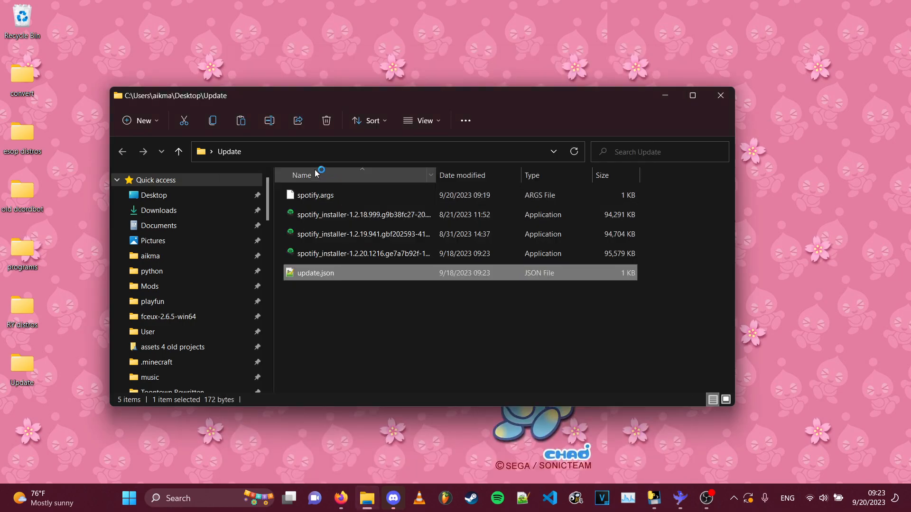
pyautogui.doubleClick(315, 272)
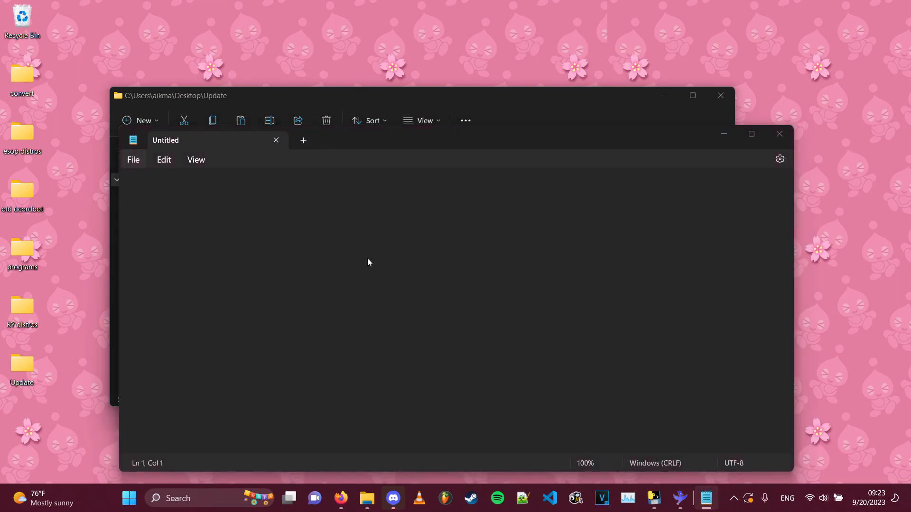
pyautogui.click(133, 160)
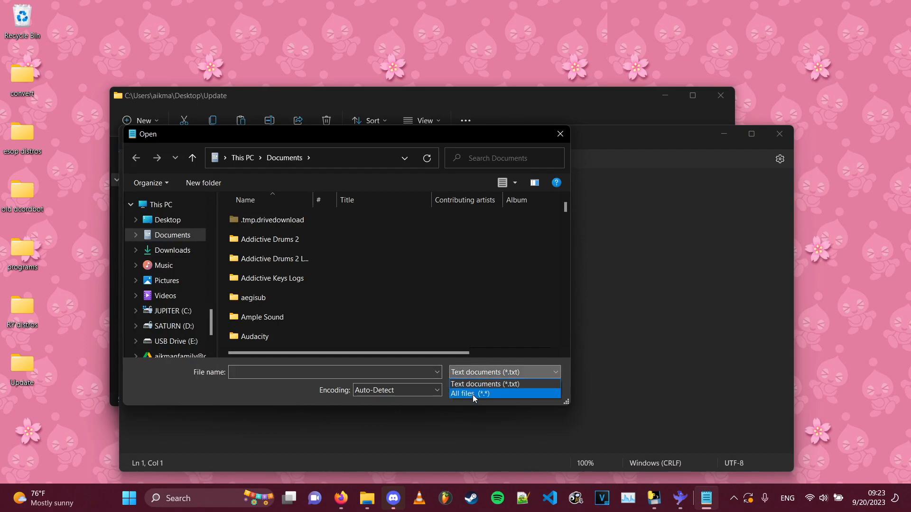
pyautogui.click(470, 393)
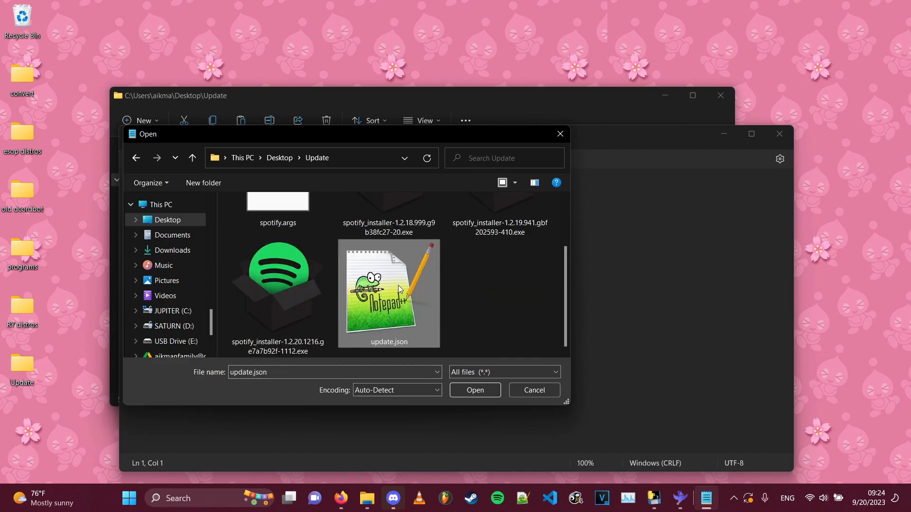
pyautogui.click(474, 390)
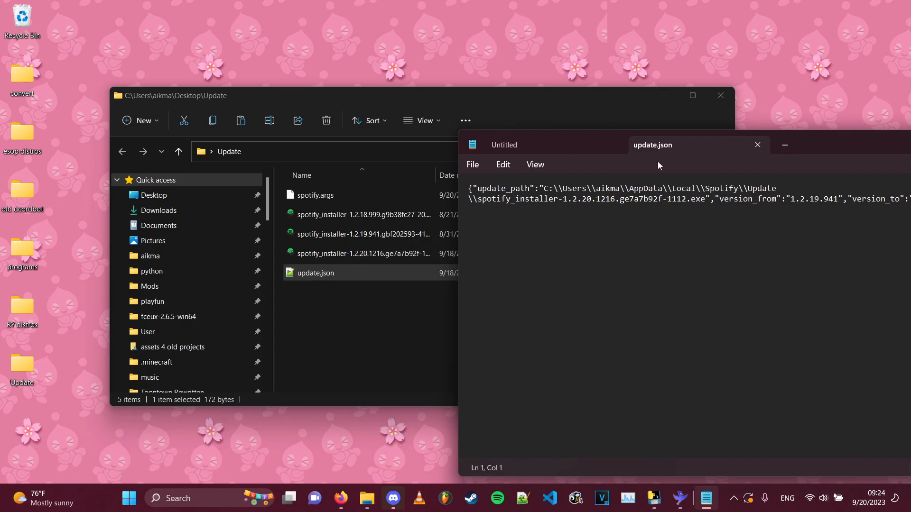
# Replace update_path with the copied path of installer 1.2.20.1216 and save
pyautogui.moveTo(576, 198); pyautogui.dragTo(704, 199)
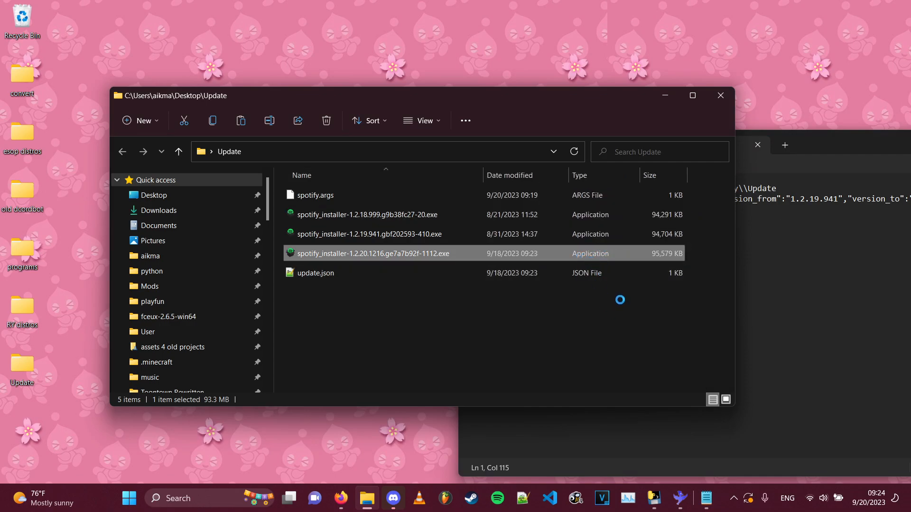
pyautogui.rightClick(373, 253)
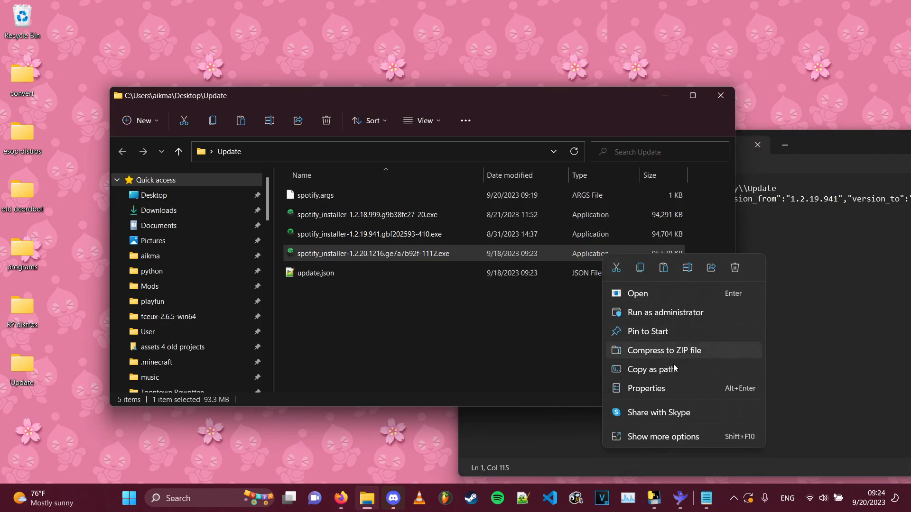
pyautogui.moveTo(672, 370)
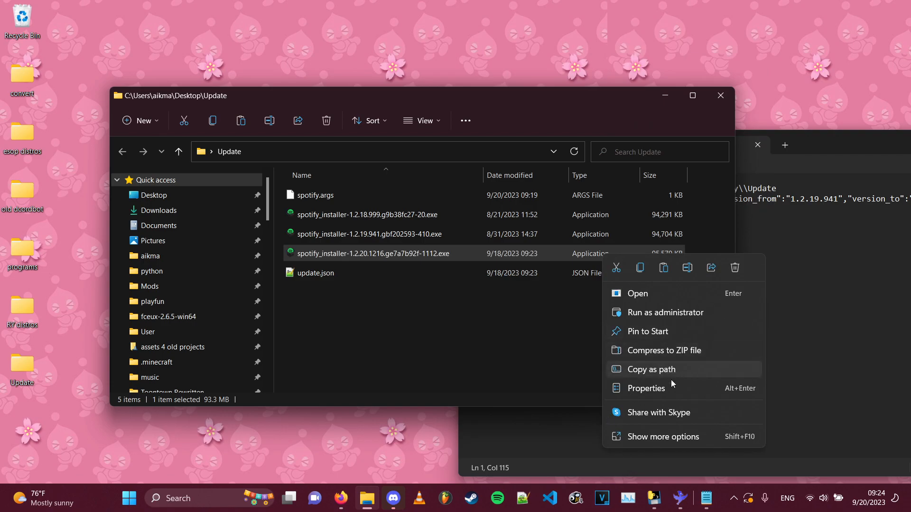
pyautogui.click(651, 370)
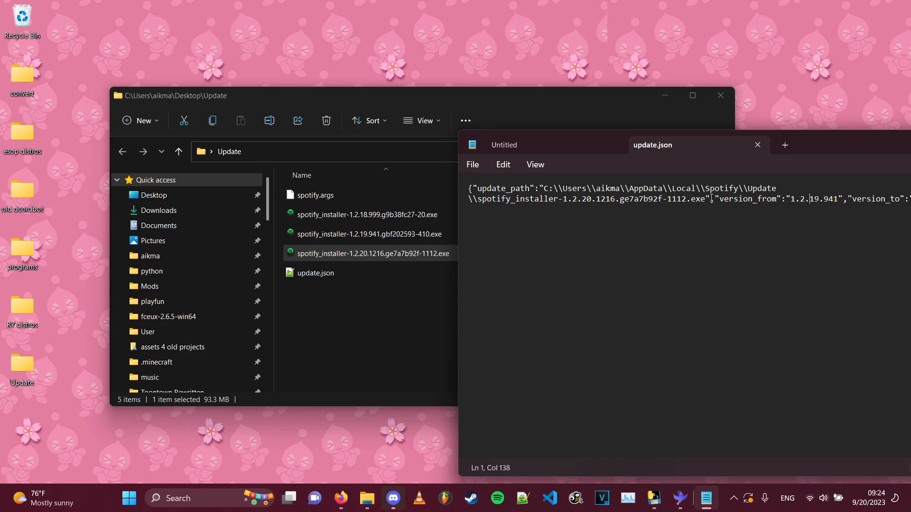
pyautogui.moveTo(711, 198); pyautogui.dragTo(539, 189)
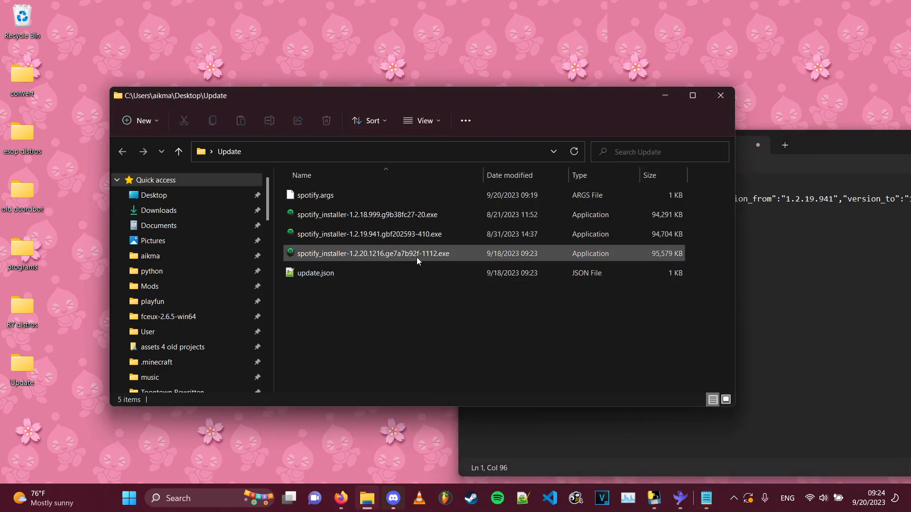
pyautogui.click(372, 253)
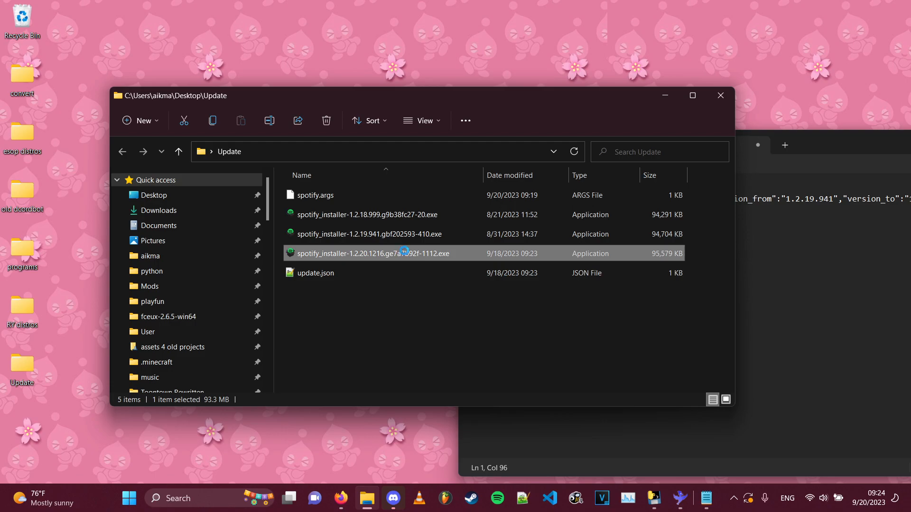
pyautogui.rightClick(404, 253)
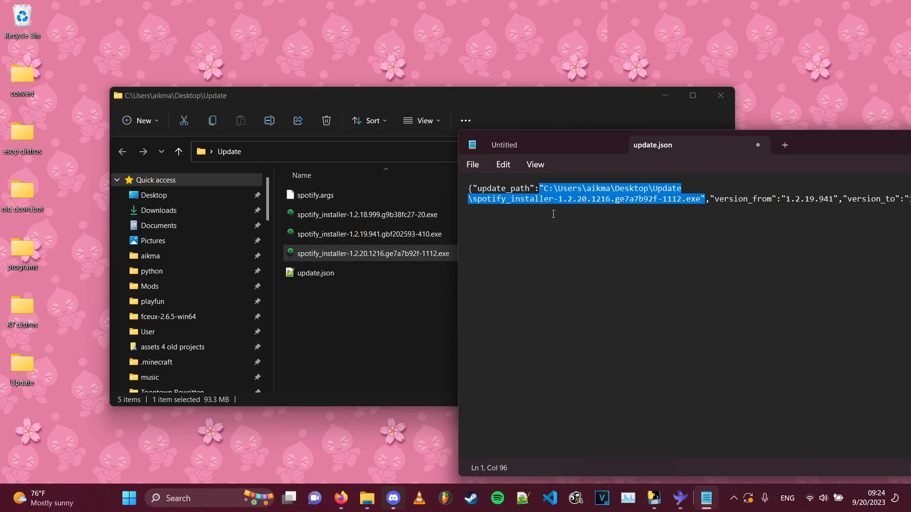
pyautogui.click(566, 202)
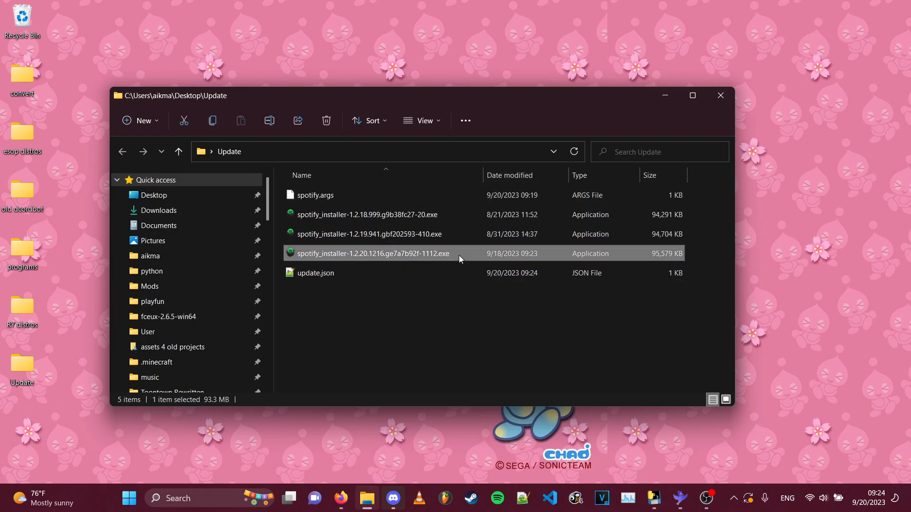
# Run spotify_installer-1.2.20.1216.ge7a7b92f-1112.exe from Desktop\Update
pyautogui.doubleClick(373, 253)
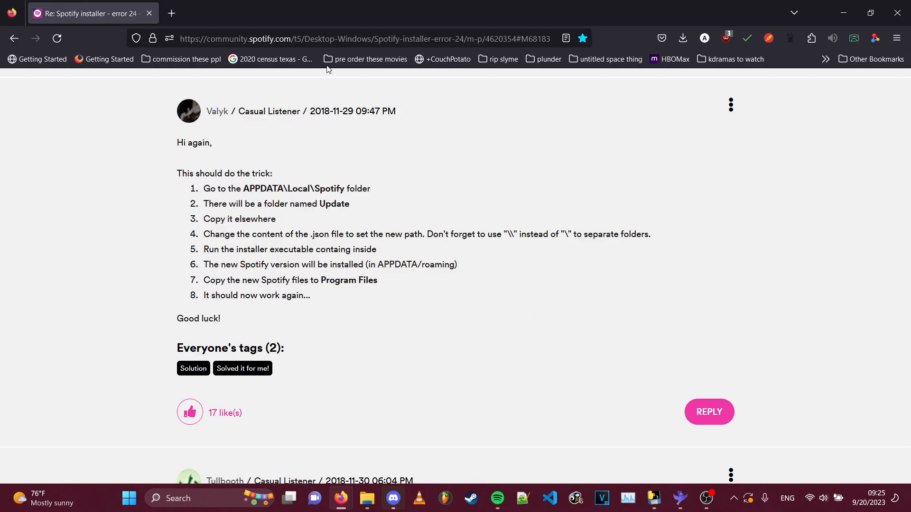
pyautogui.click(360, 39)
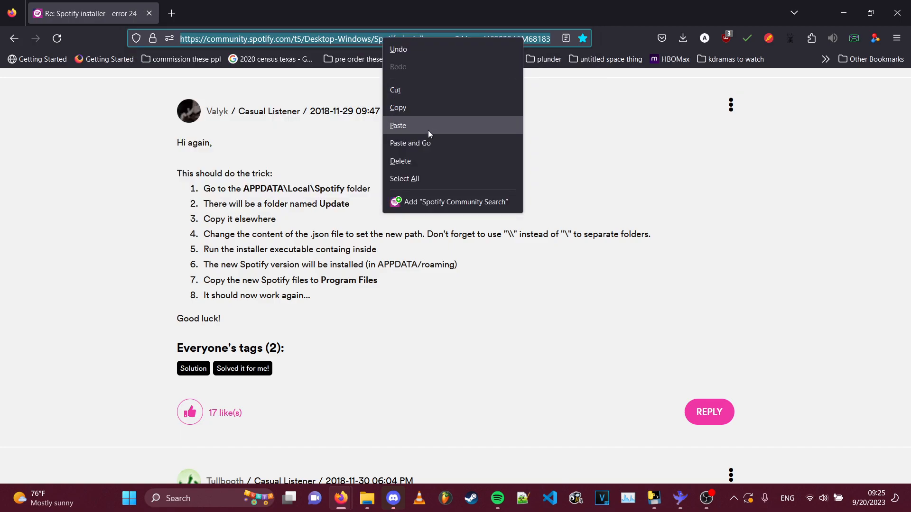
pyautogui.click(870, 13)
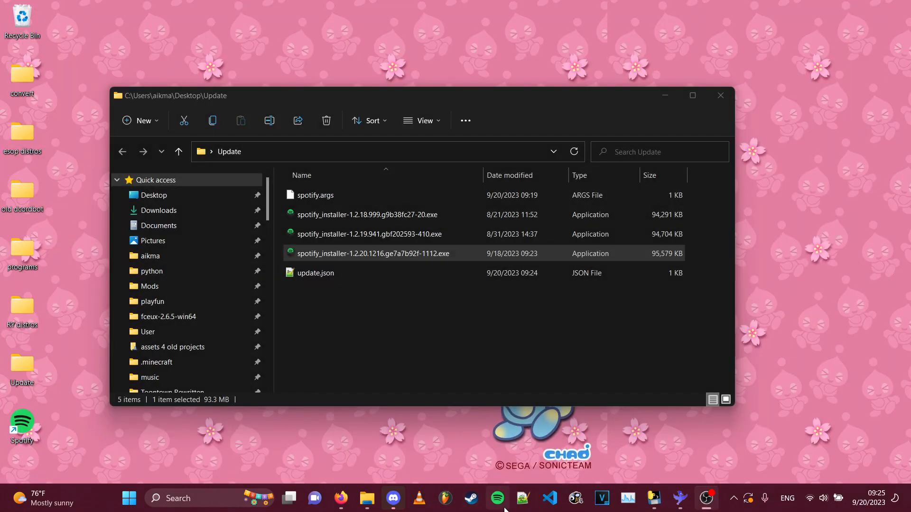
# Start Spotify from the taskbar and acknowledge the 'not responding' warning with OK
pyautogui.click(496, 498)
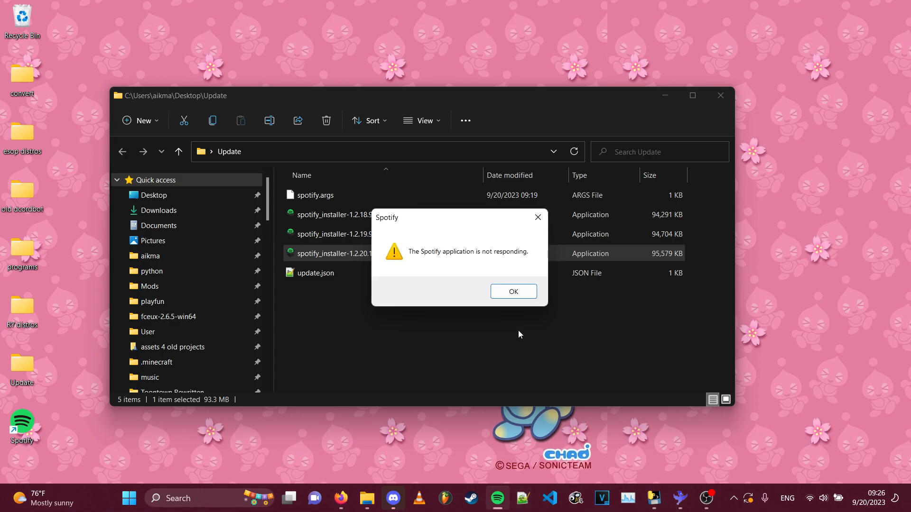
pyautogui.click(513, 291)
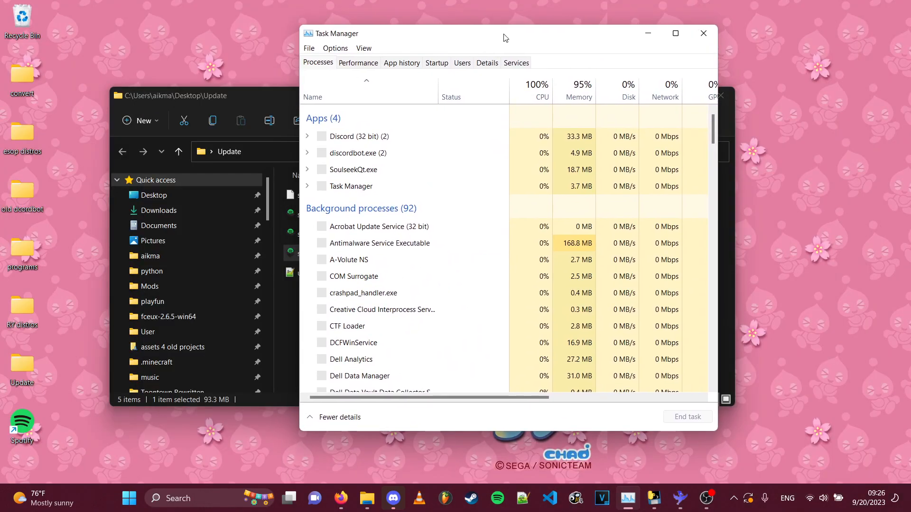
# Scroll Task Manager's process list past the Spotify entries to the Windows background processes
pyautogui.scroll(-3)
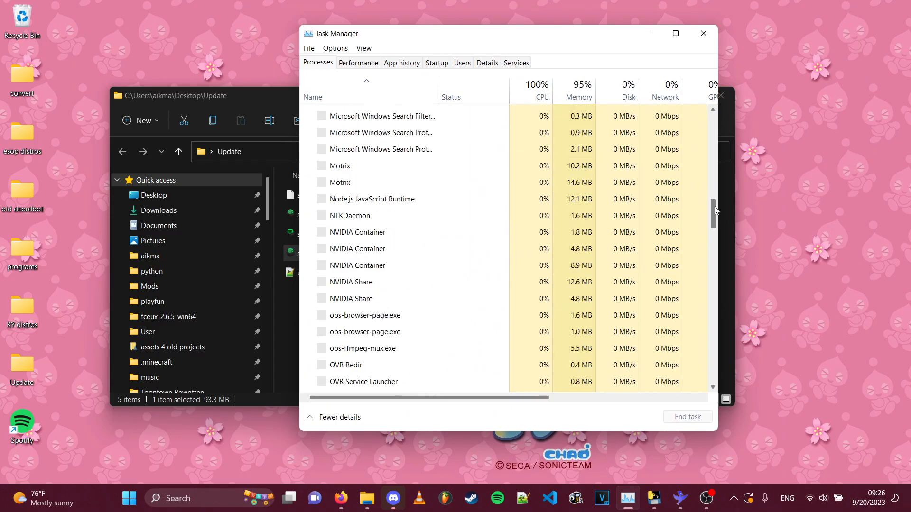
pyautogui.scroll(-3)
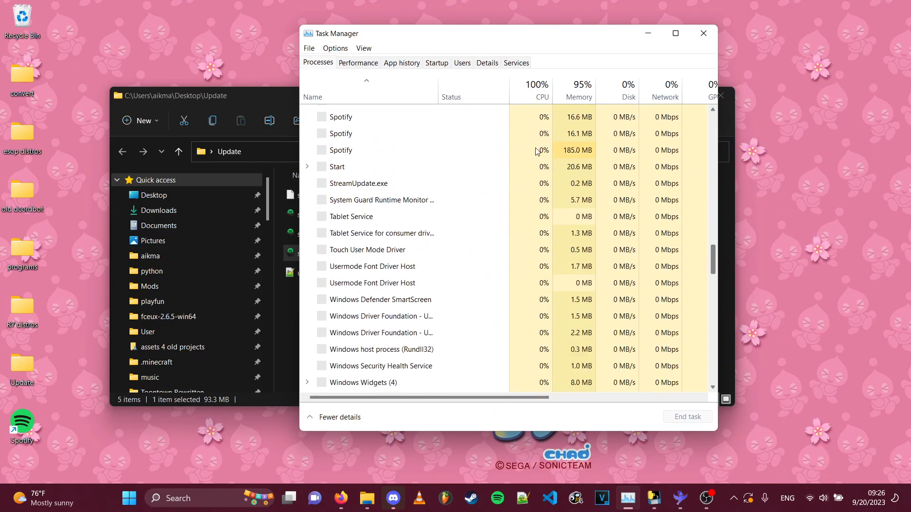
pyautogui.scroll(-3)
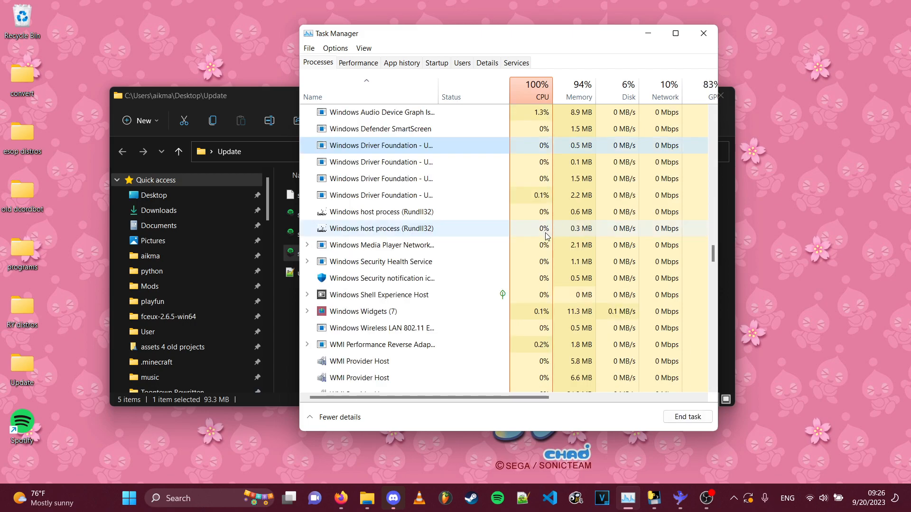